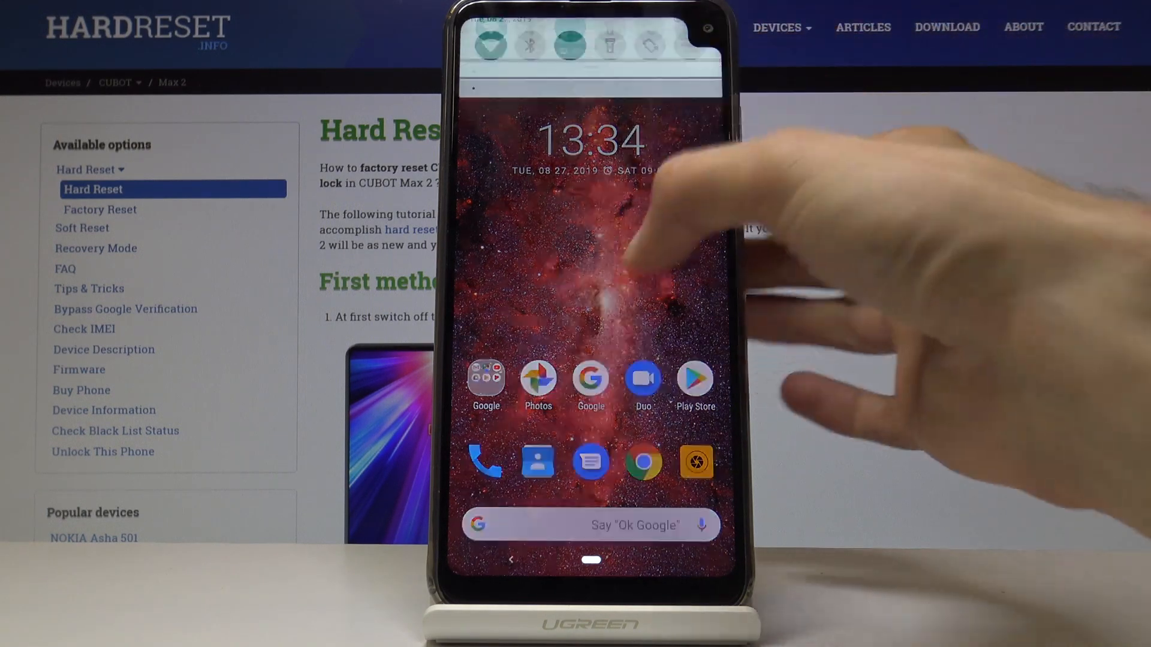
Step: Reach the Display settings from the quick settings gear
left_click_drag(590, 45, 591, 293)
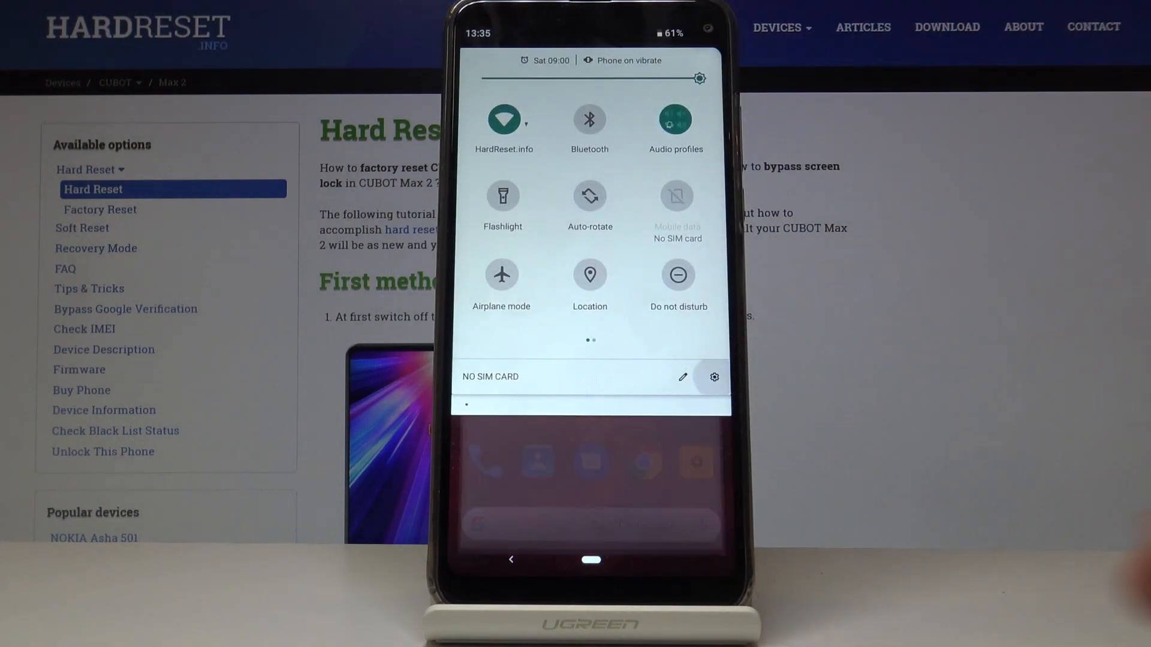
left_click(712, 376)
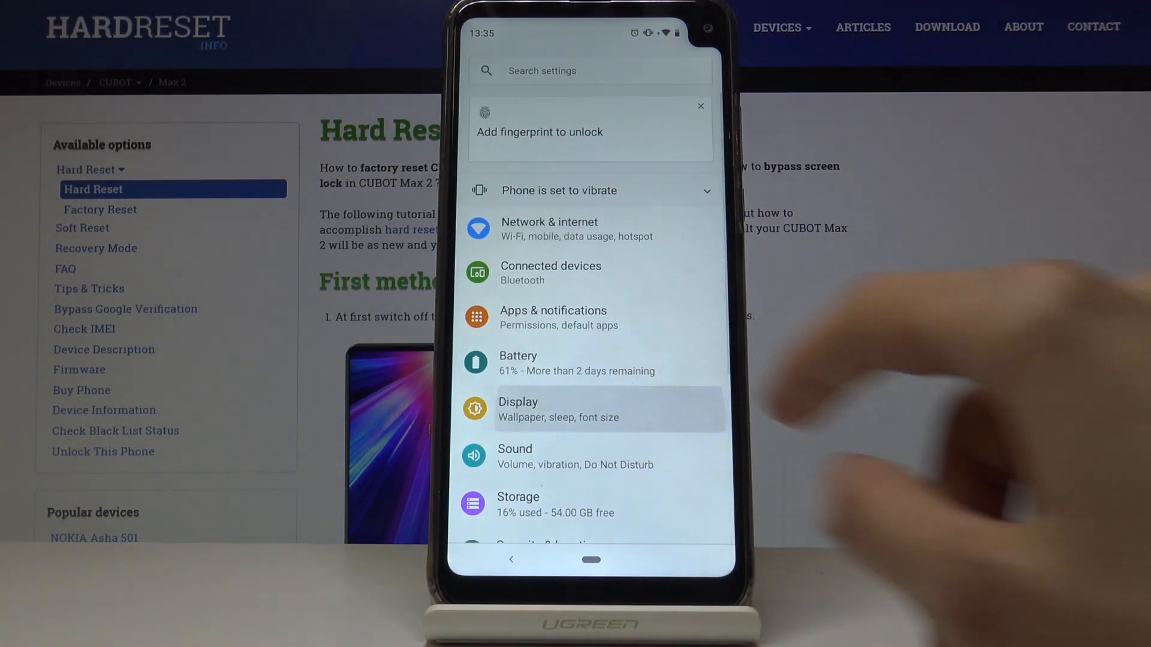
left_click(518, 409)
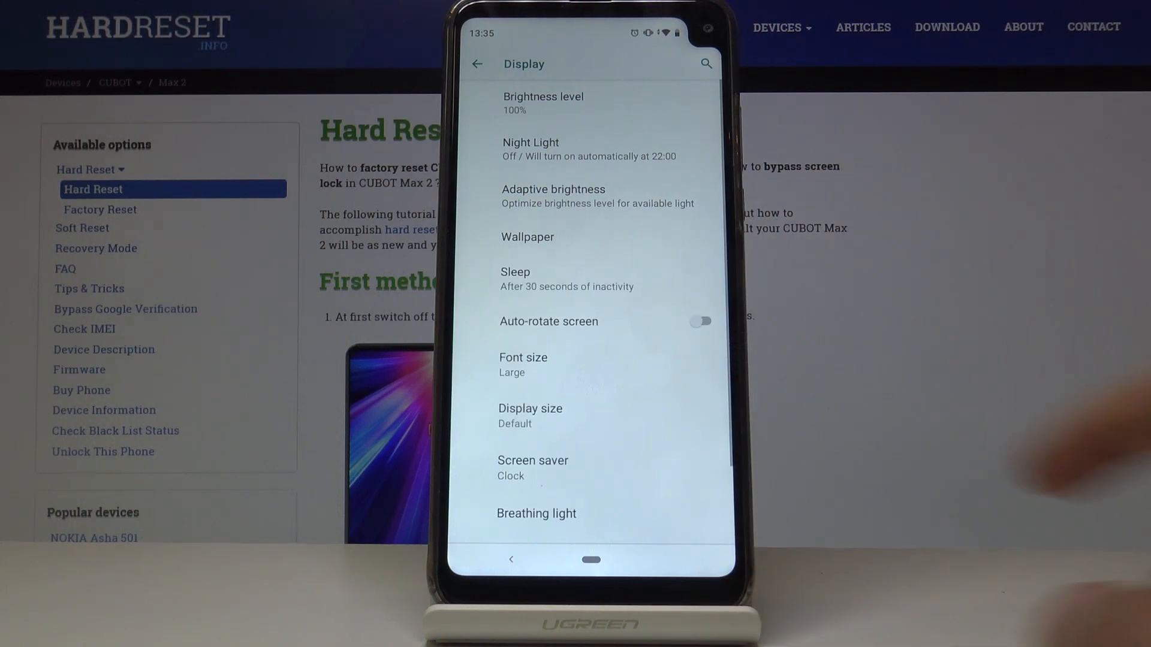
Step: Change the Device theme from Light to Dark
scroll("down", 3)
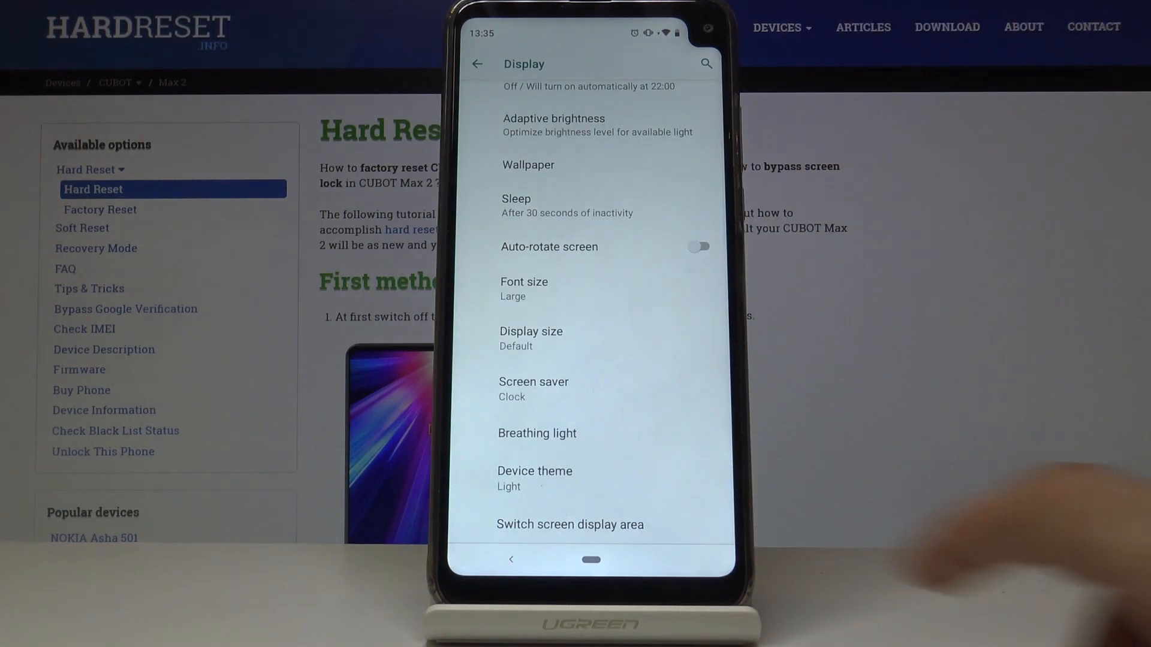
left_click(535, 470)
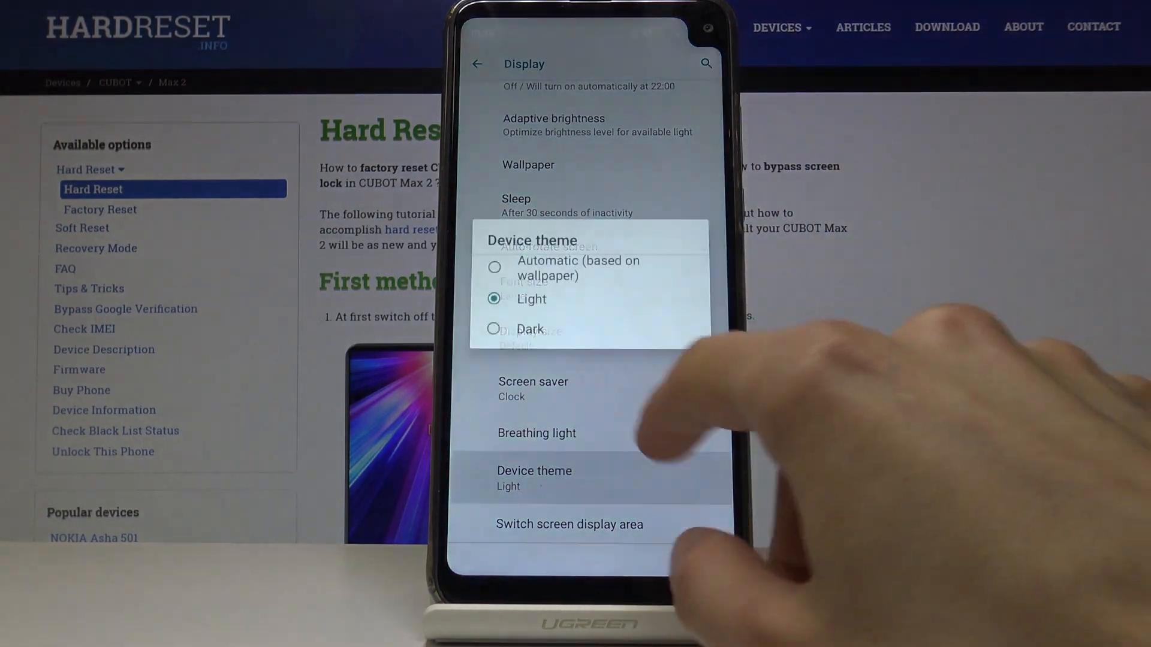
left_click(529, 328)
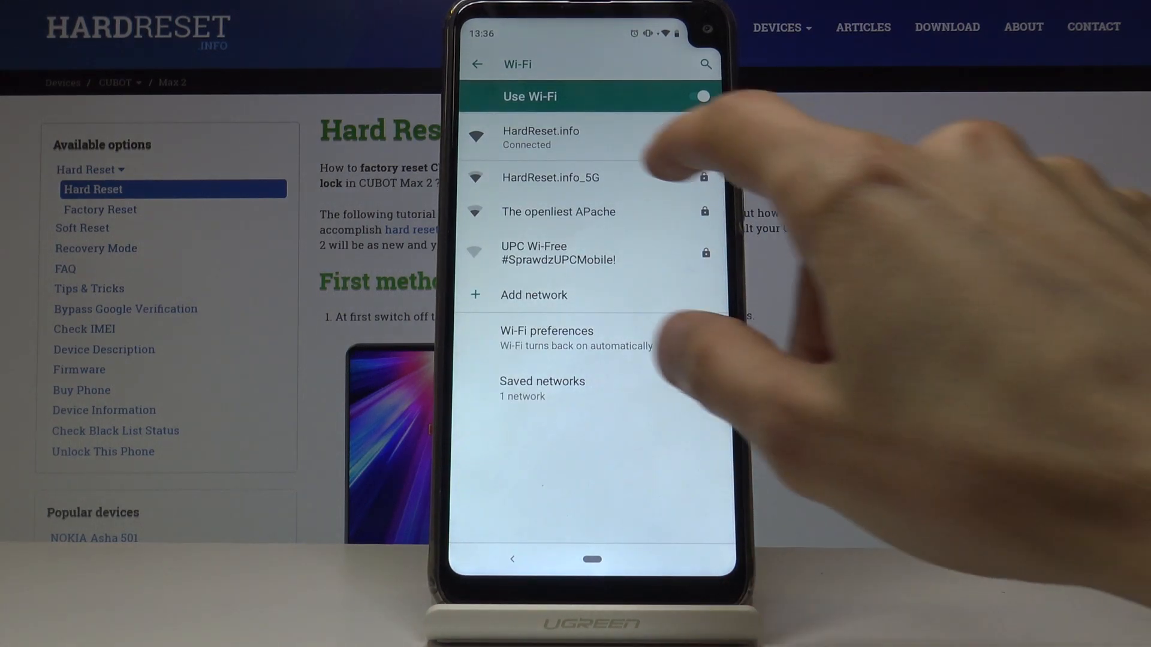
Step: Enter 'jf' in the HardReset.info_5G password prompt to see characters revealed, then cancel
left_click(550, 177)
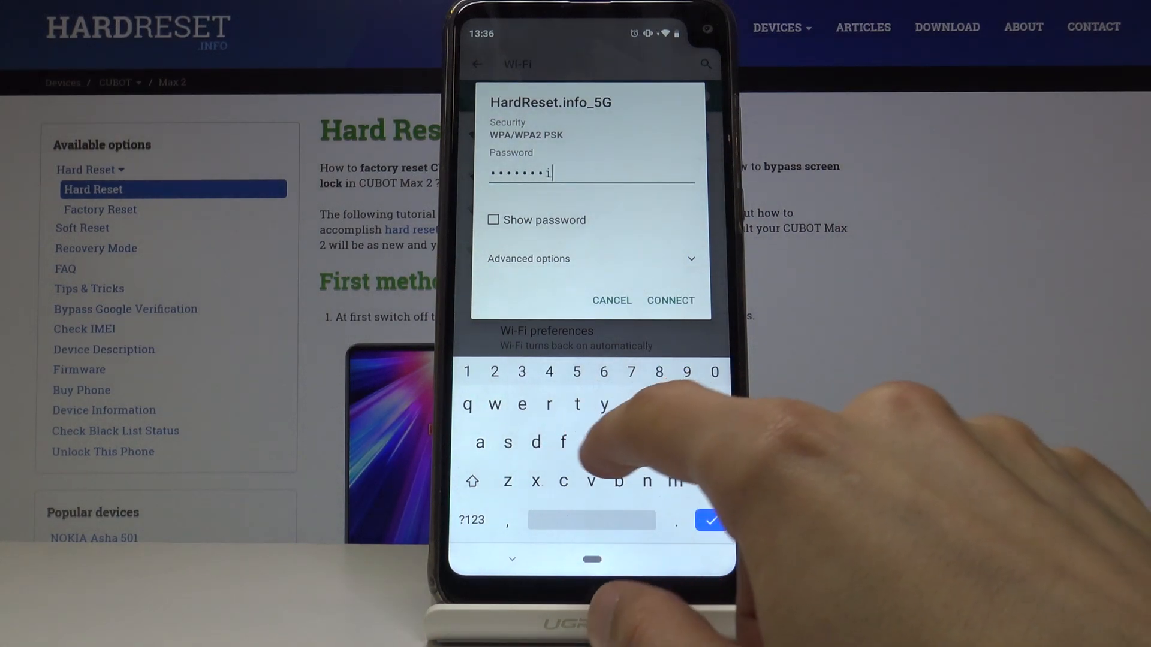
type("j")
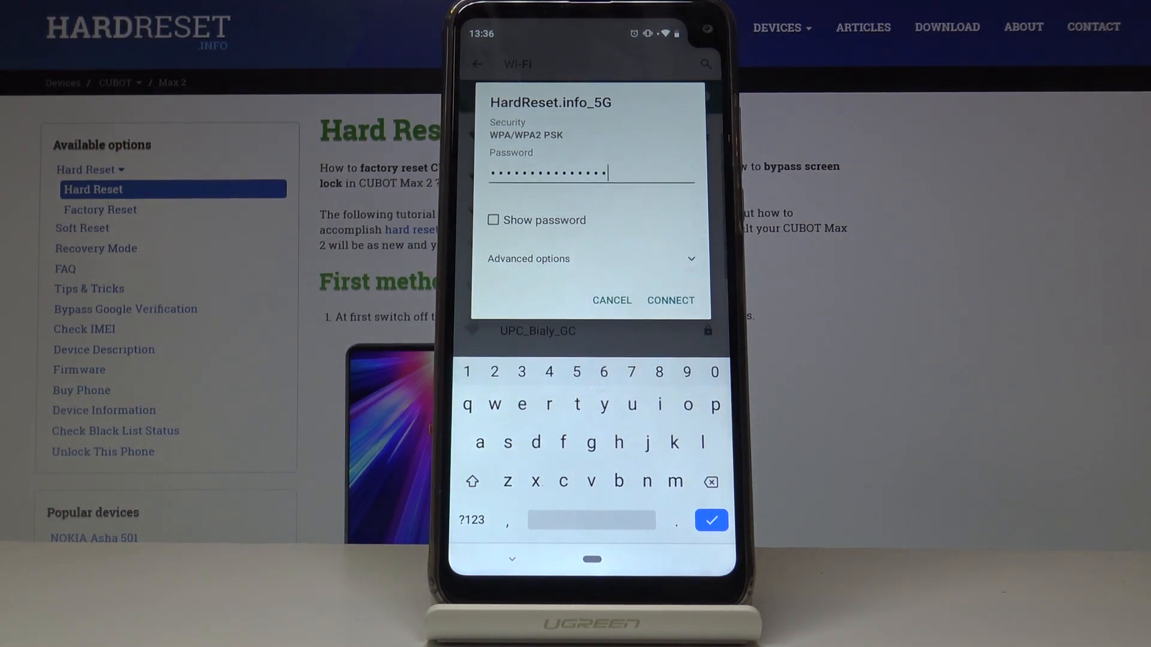
type("f")
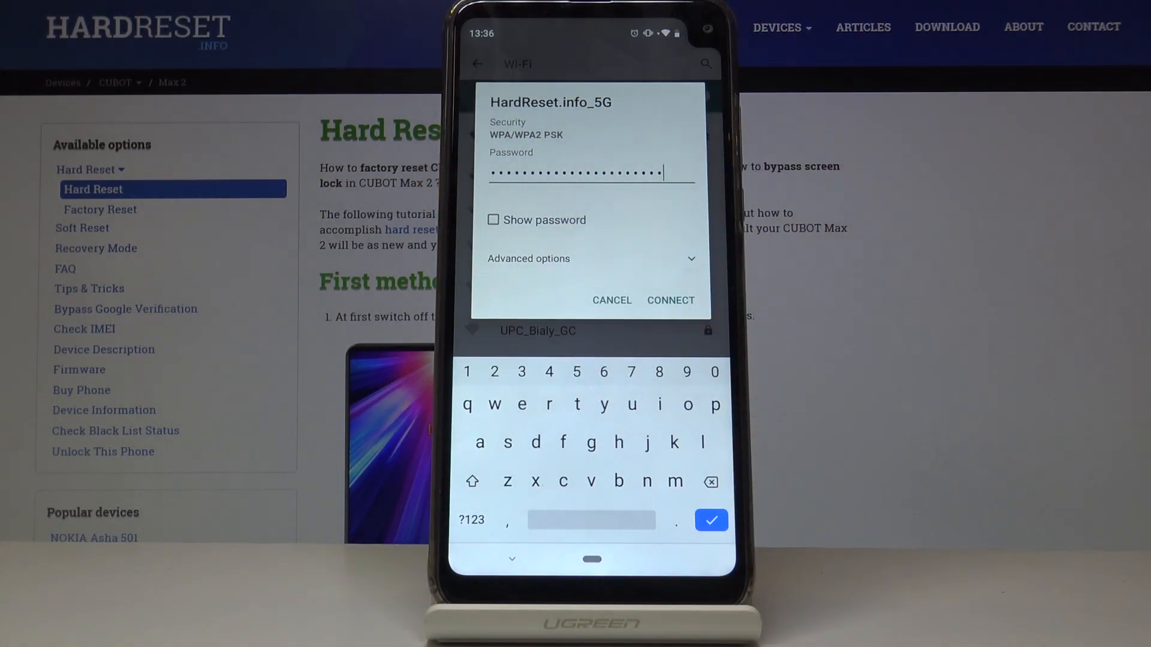
left_click(611, 300)
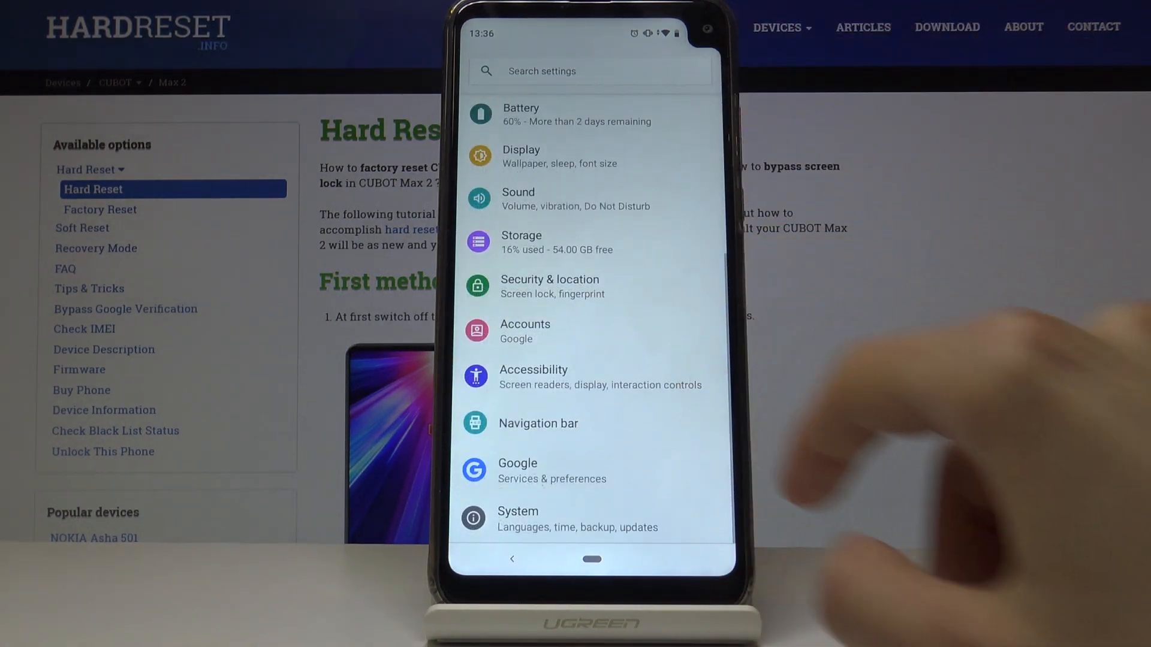
Step: Switch off Show passwords in Security & location
left_click(549, 286)
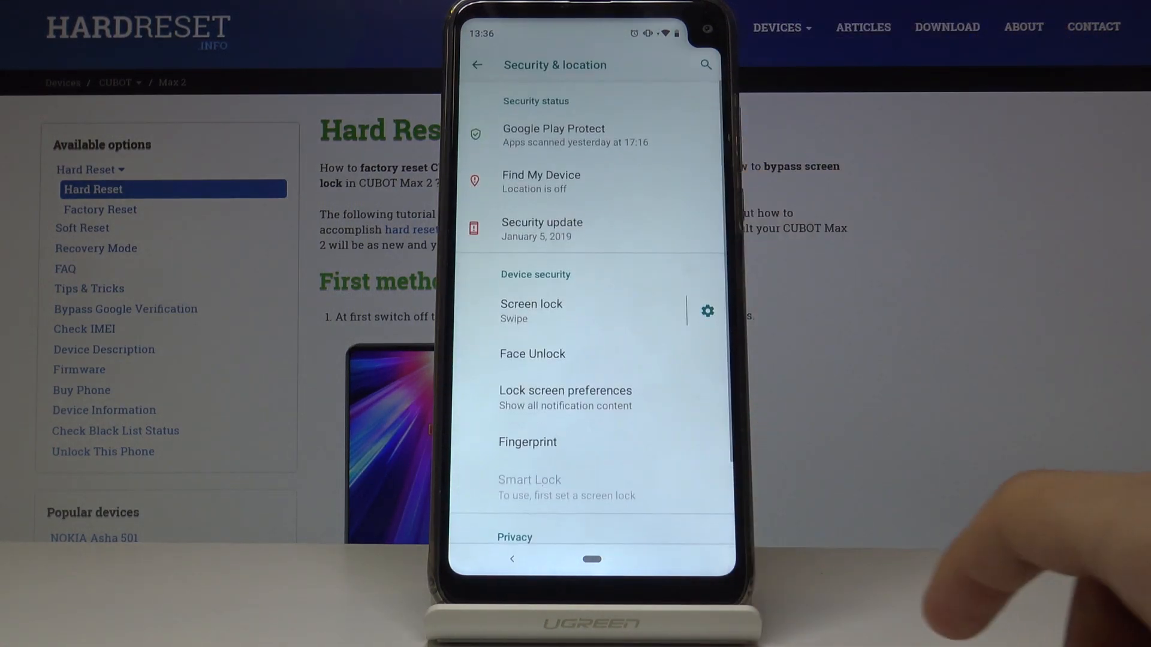
scroll("down", 3)
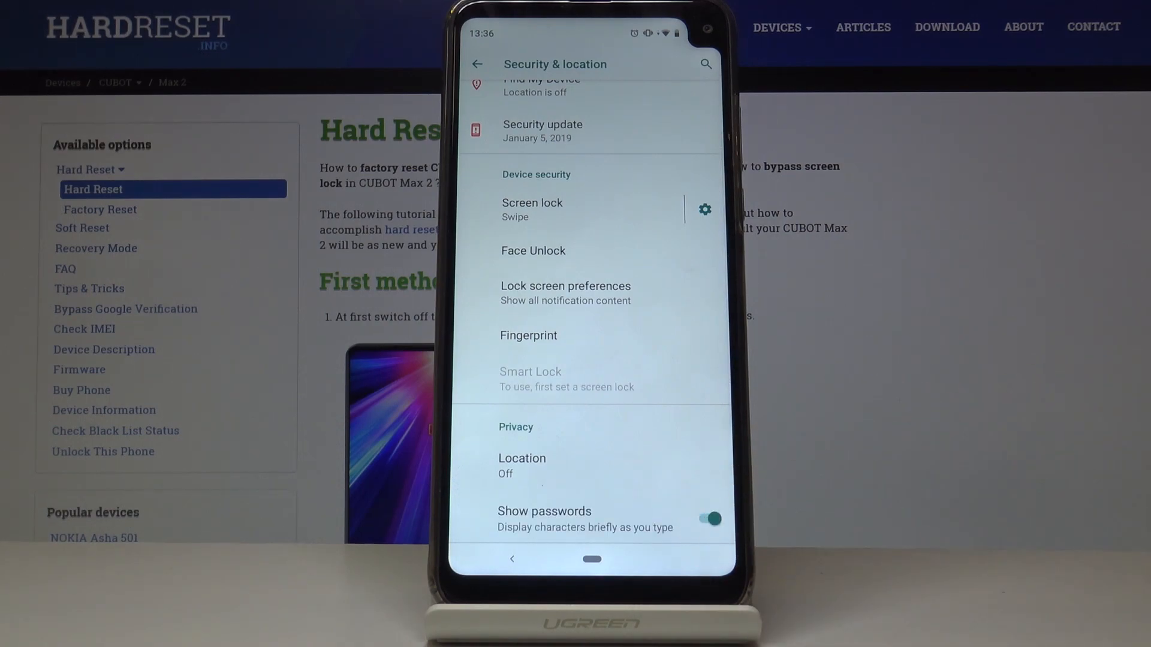
left_click(708, 519)
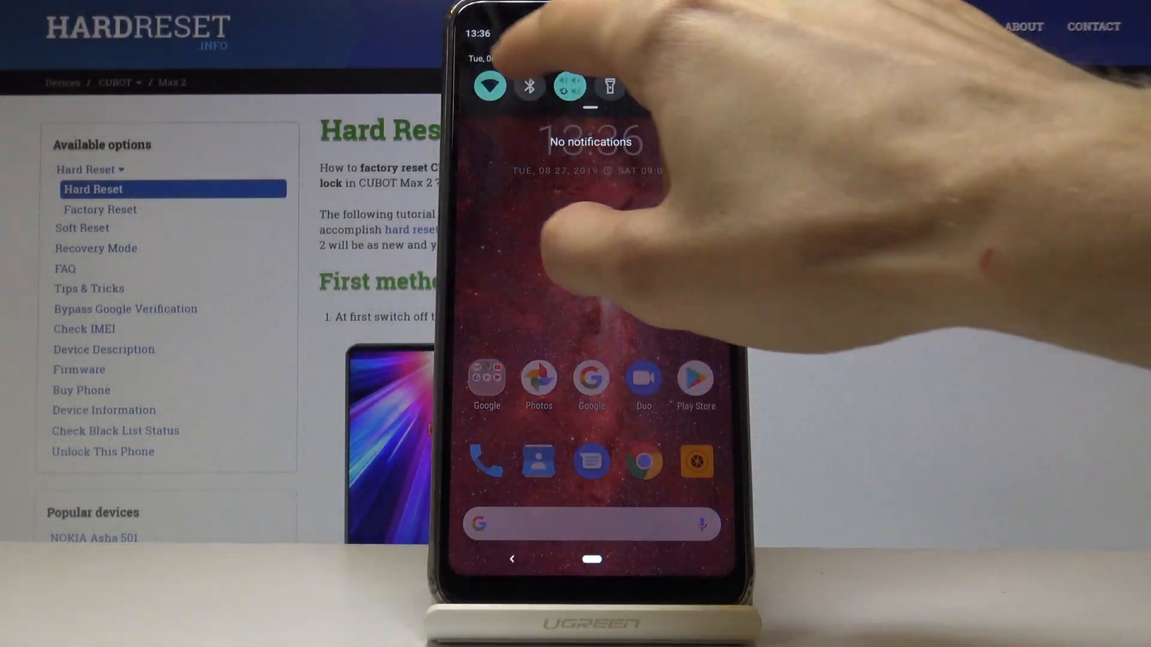
Step: Check The openliest APache Wi-Fi password prompt now hides characters, then cancel
left_click(489, 87)
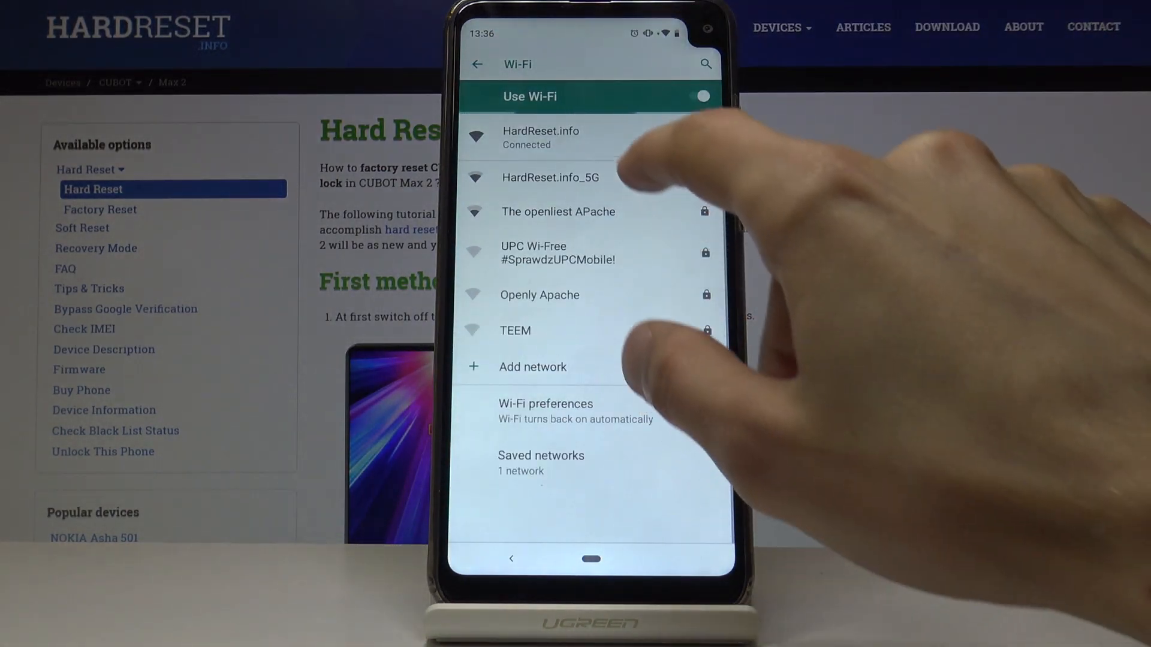
left_click(558, 211)
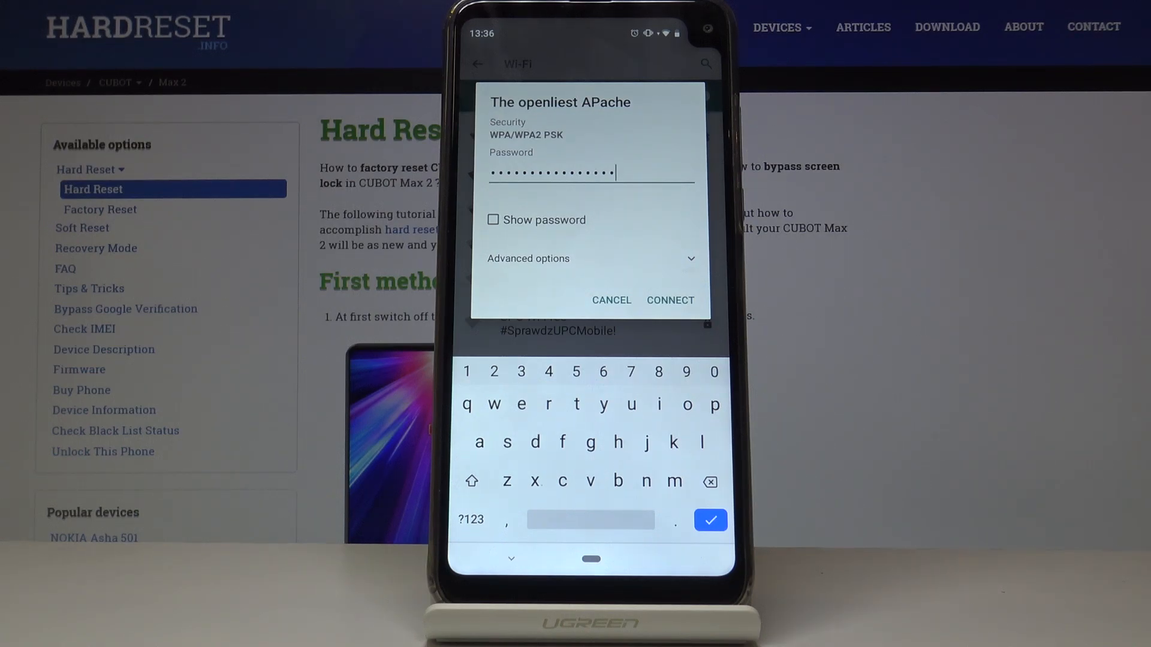
left_click(611, 300)
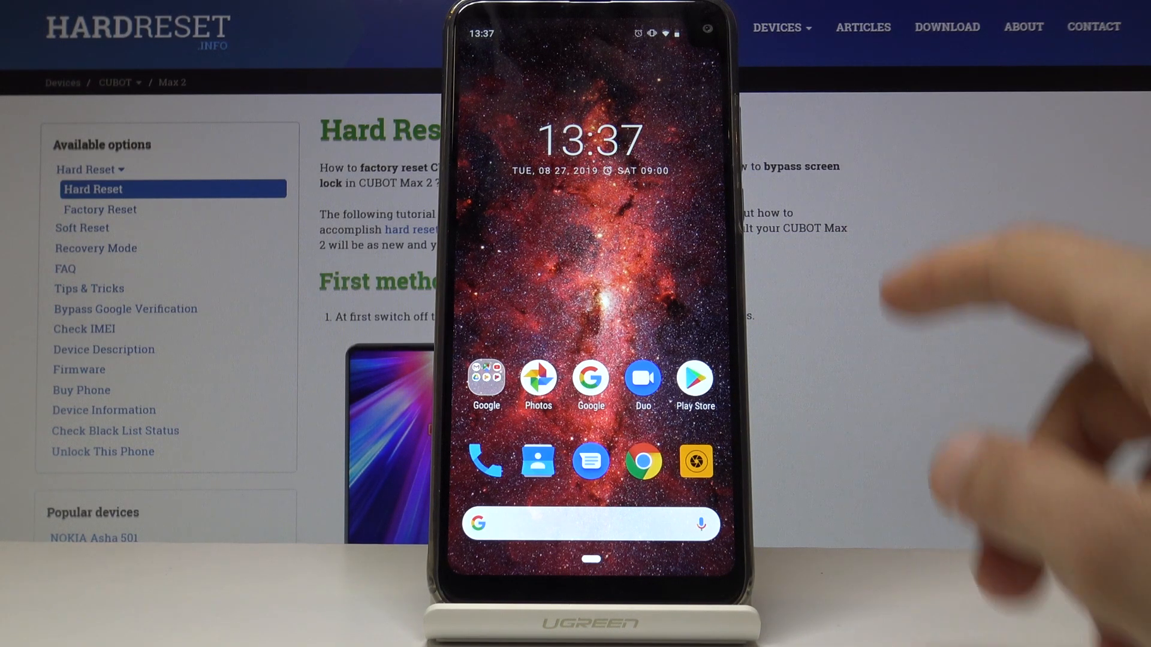
Step: Reach the Navigation bar settings from the quick settings gear
left_click_drag(587, 29, 588, 294)
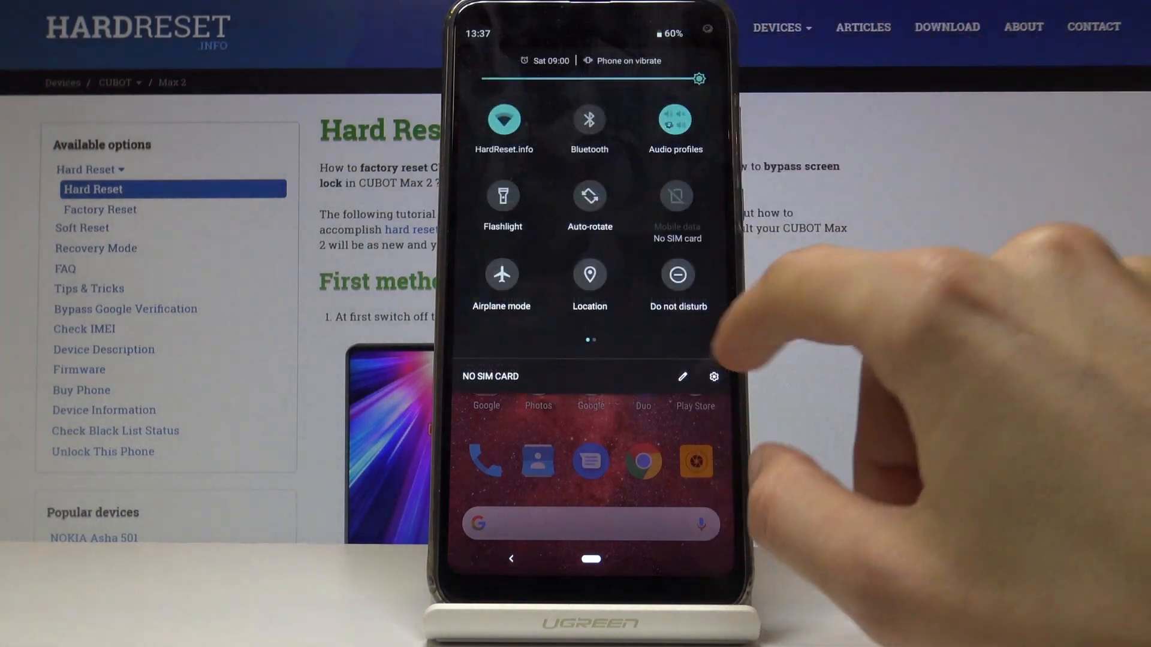
left_click(713, 376)
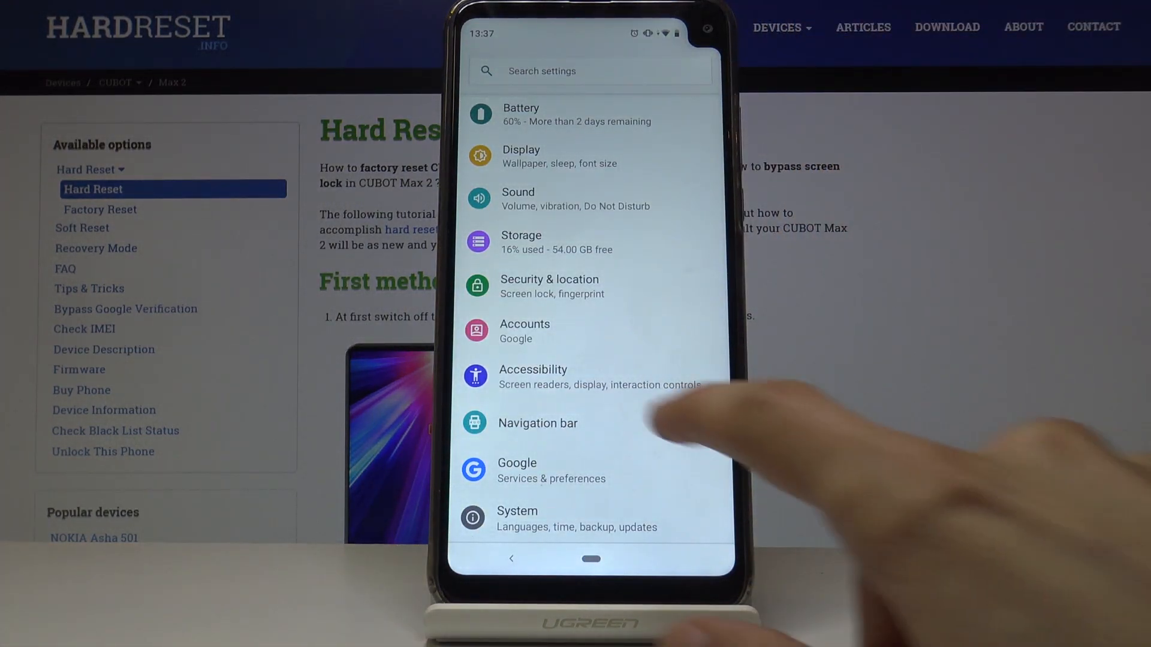
left_click(537, 423)
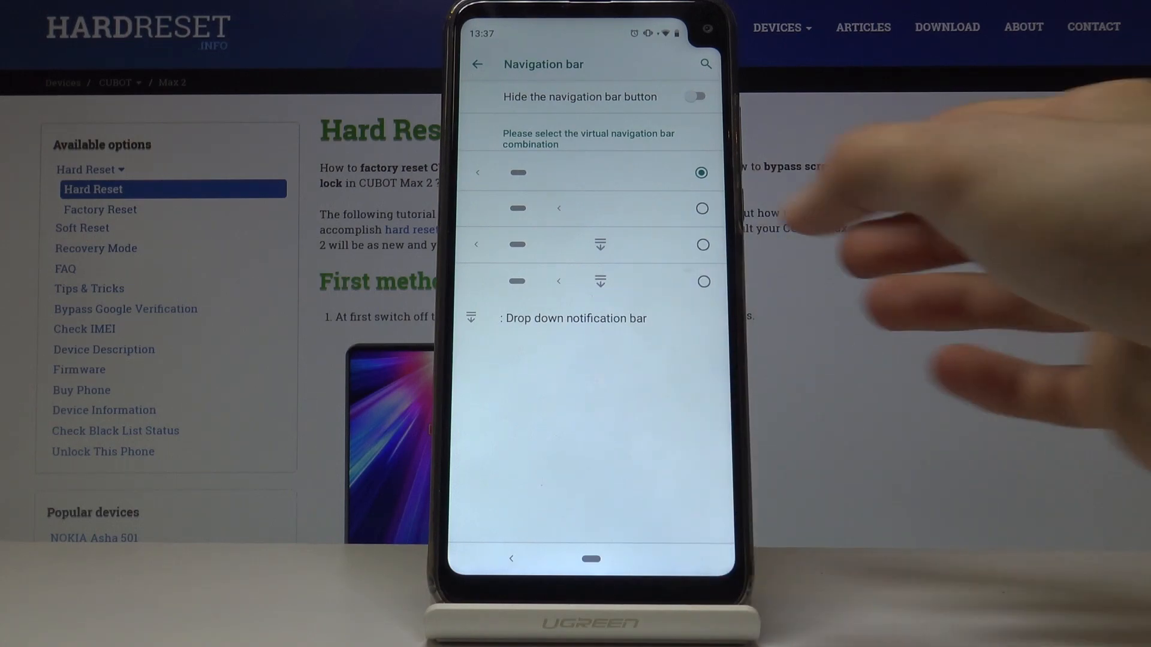
Step: Select the back, home and notification-panel button layout and return home
left_click(702, 245)
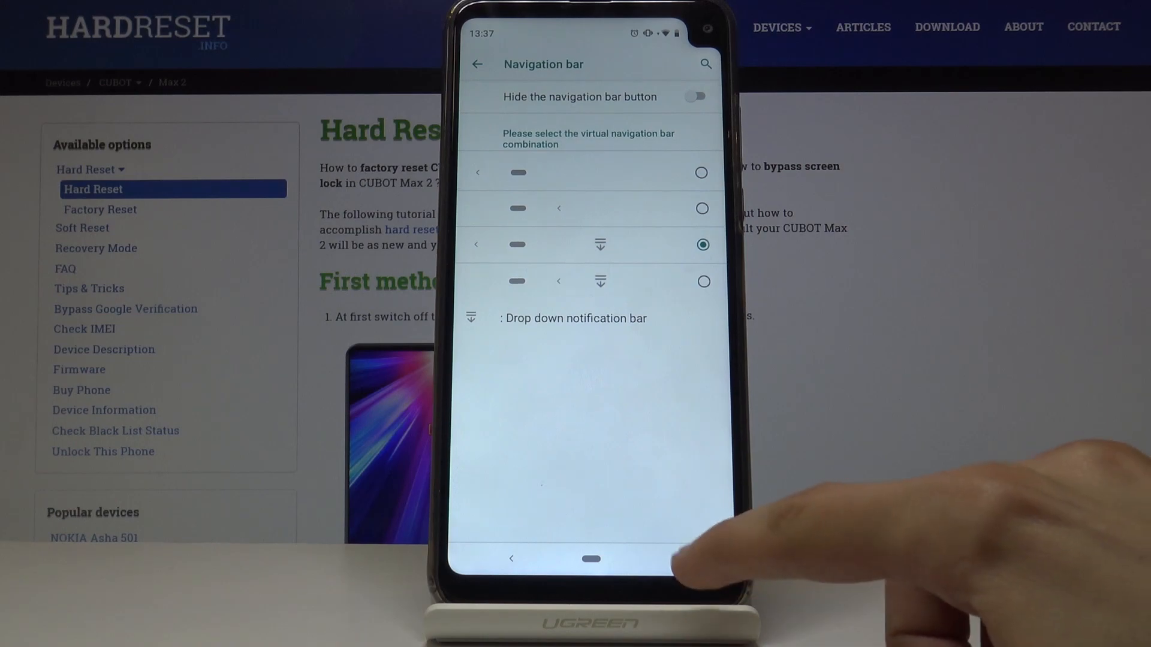
left_click(590, 559)
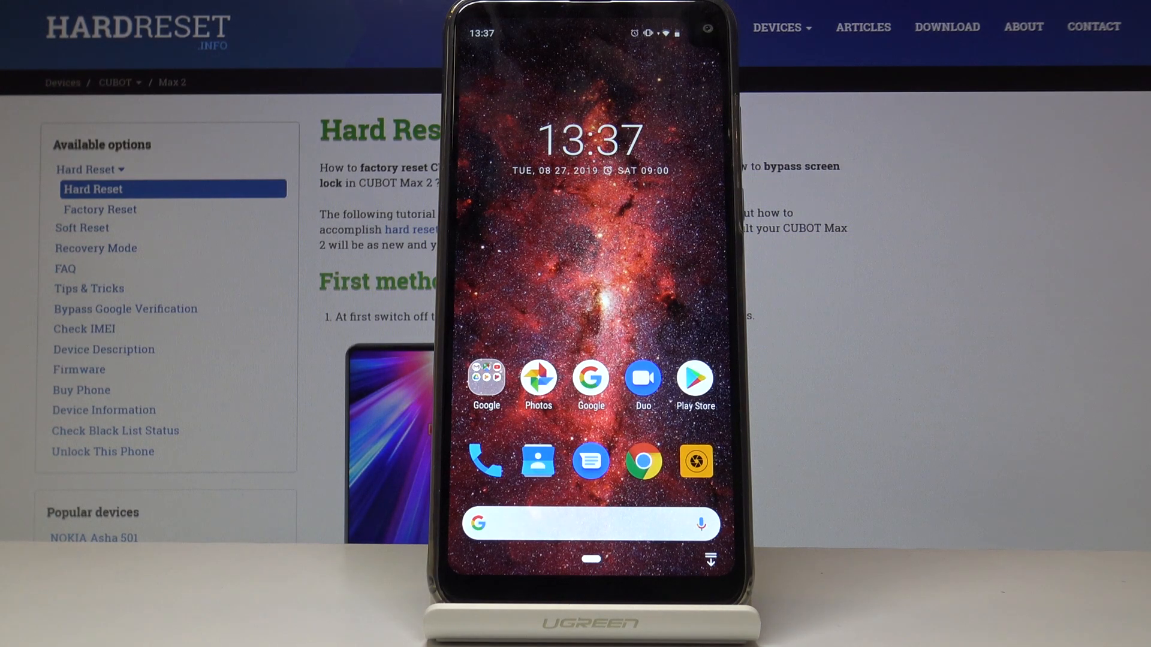
left_click_drag(591, 15, 591, 293)
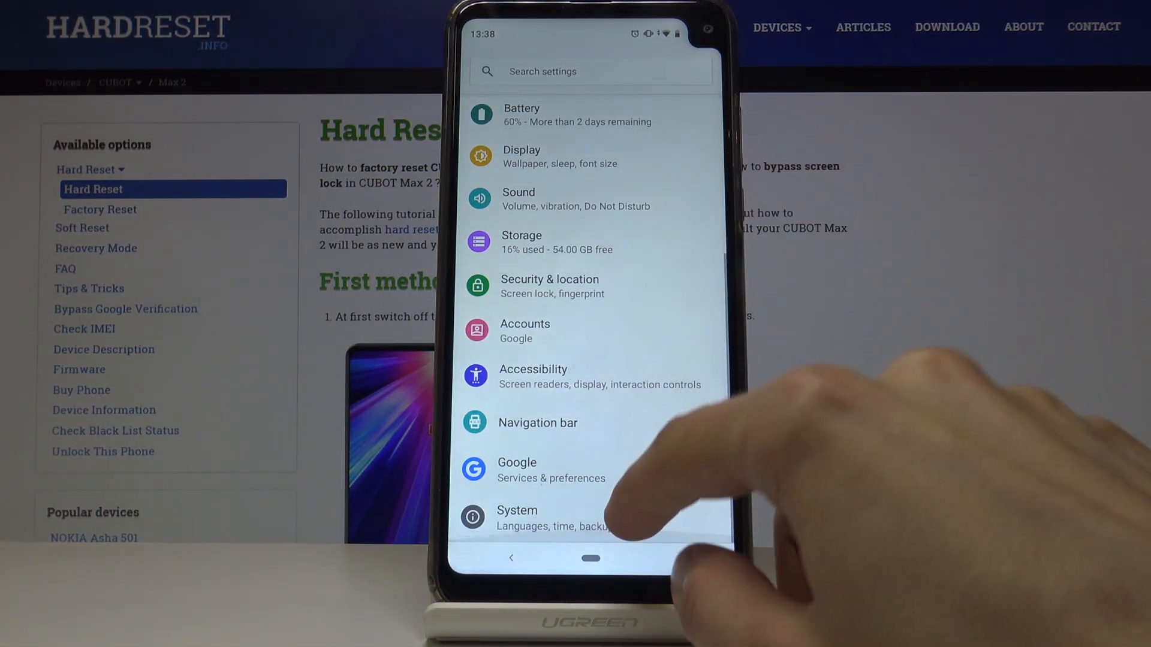
Step: View the Jump to camera gesture under System > Gestures and toggle its switch
left_click(516, 518)
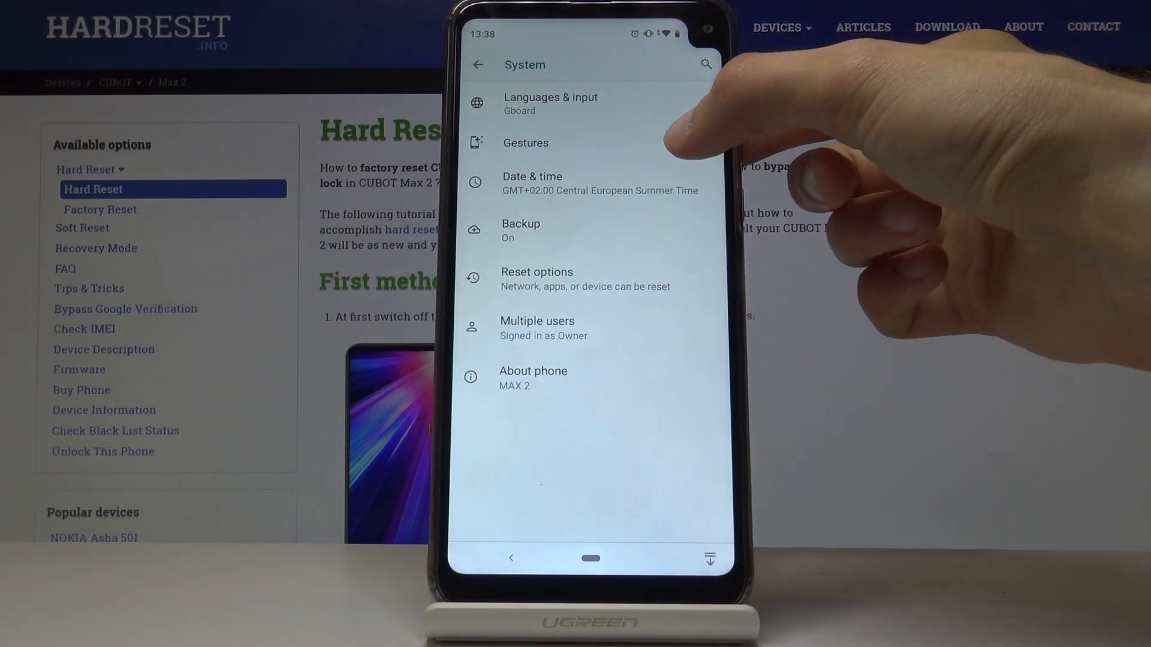
left_click(525, 143)
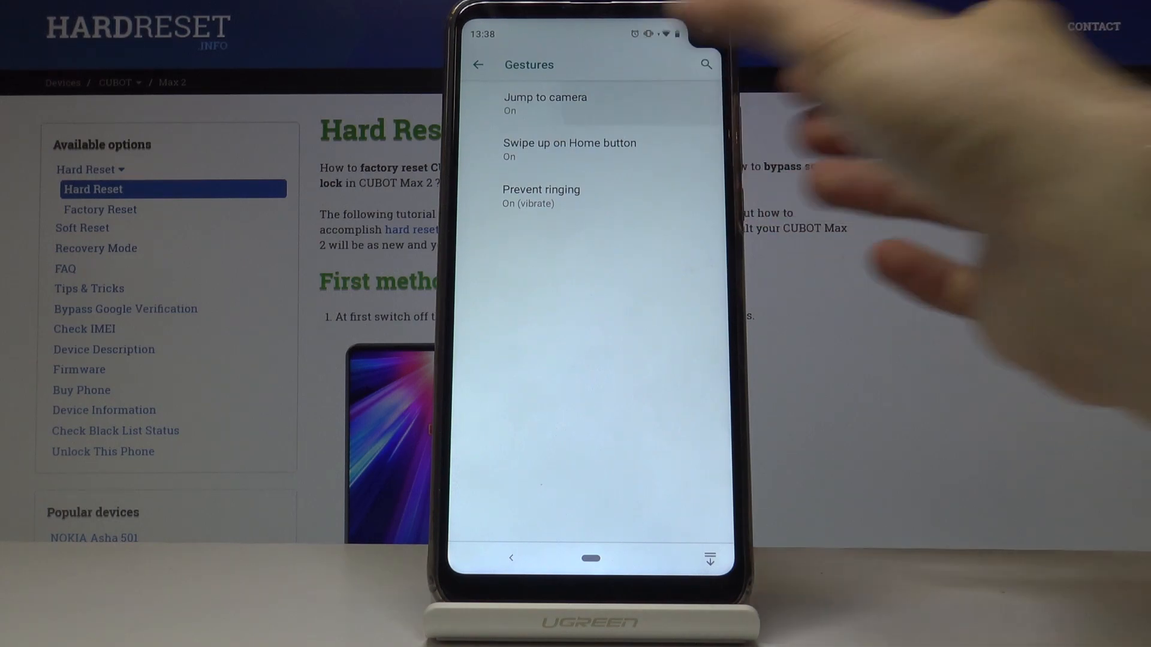
left_click(546, 103)
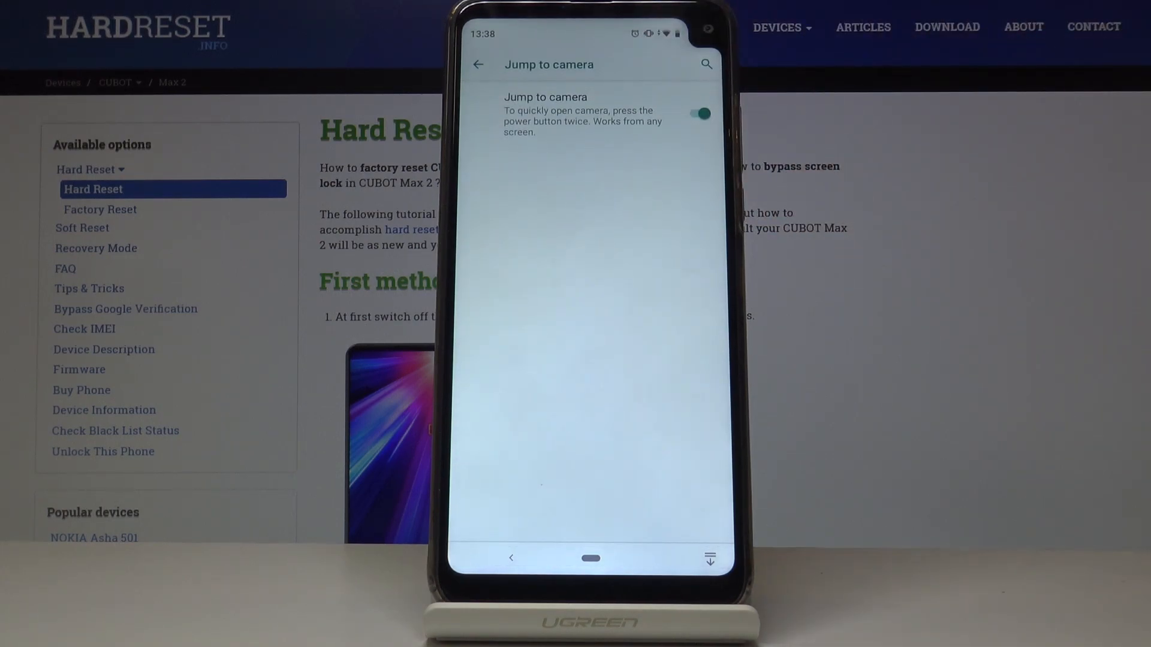
left_click(695, 114)
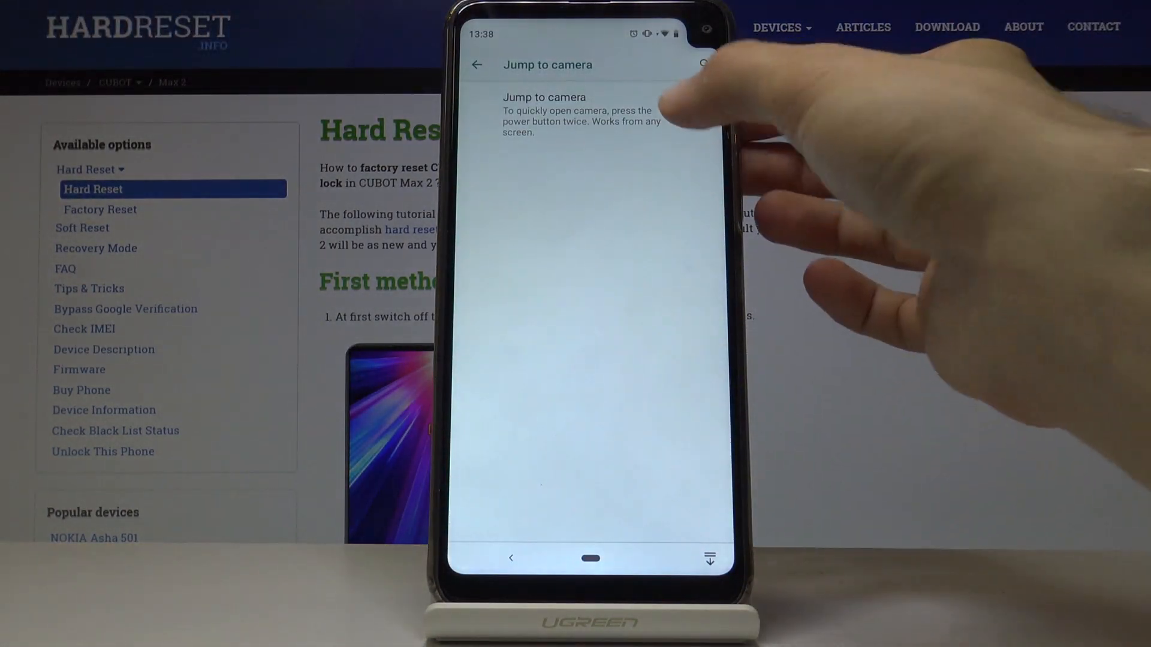
left_click(698, 115)
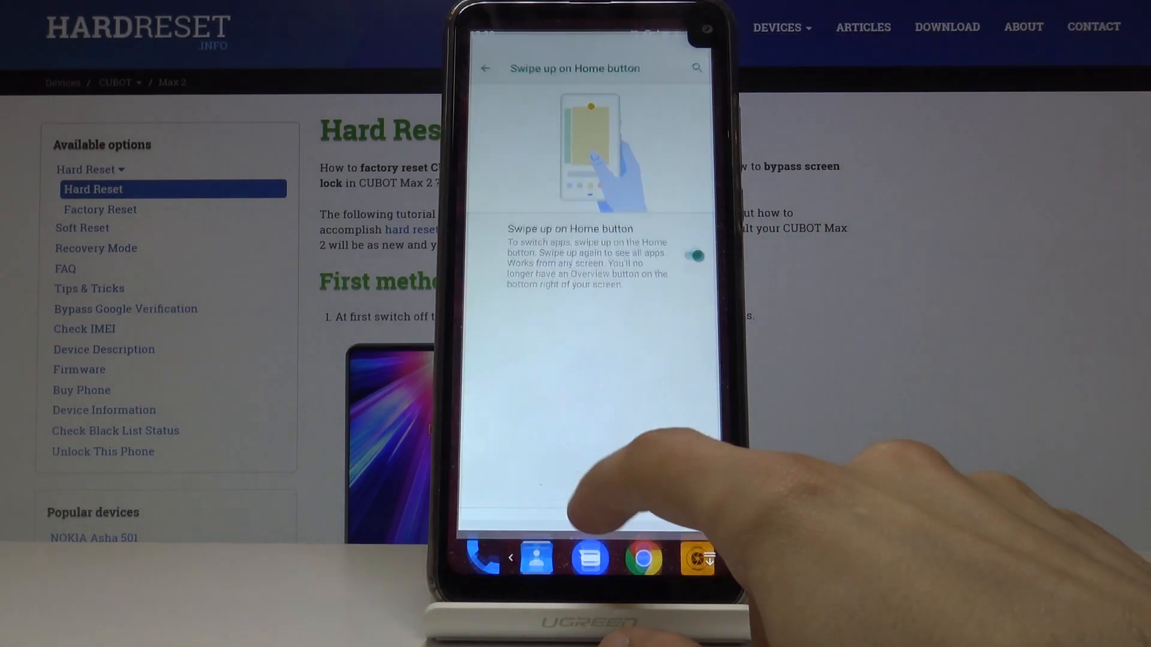
Step: Turn Swipe up on Home button off and back on, then return home
left_click(694, 266)
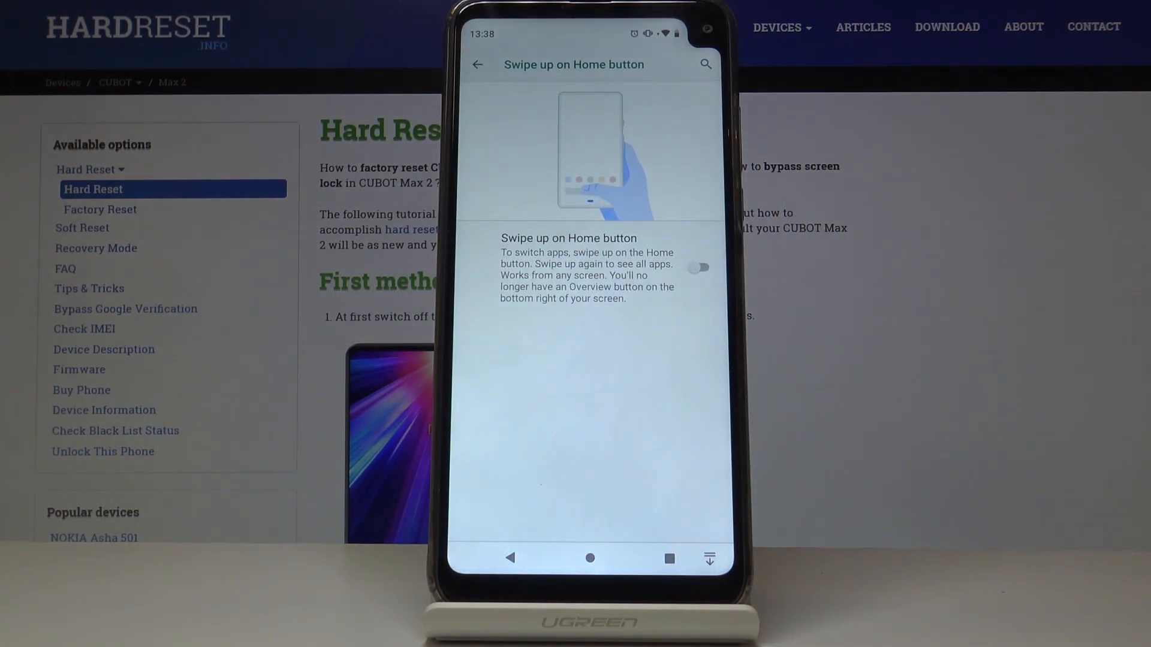
left_click(696, 267)
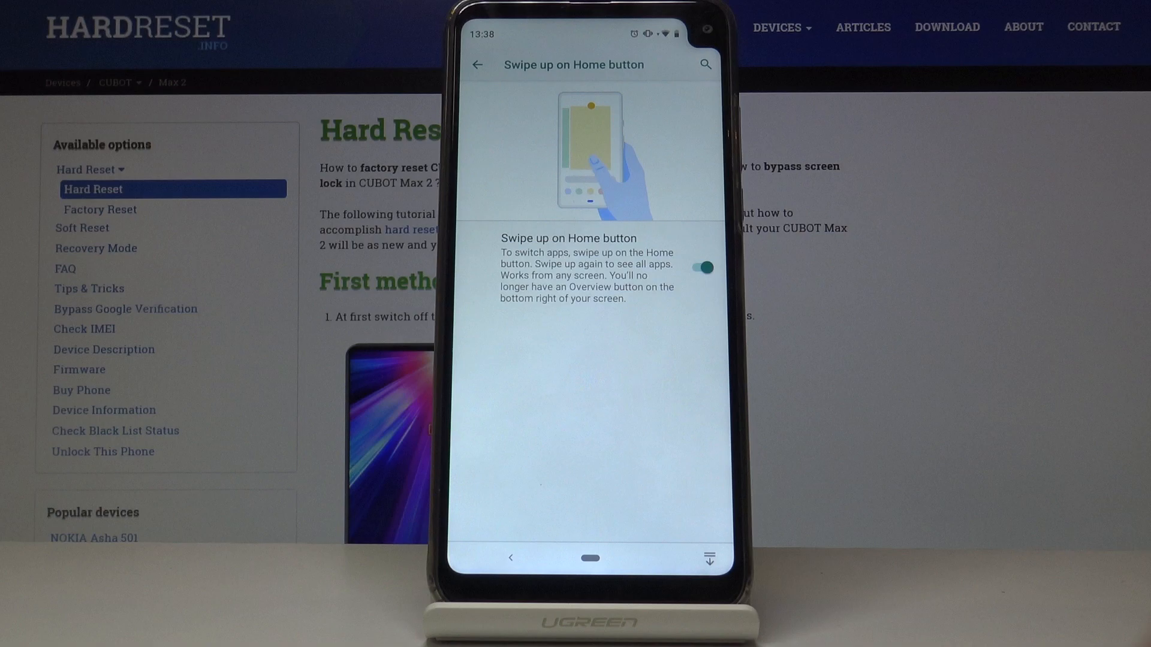
left_click(477, 65)
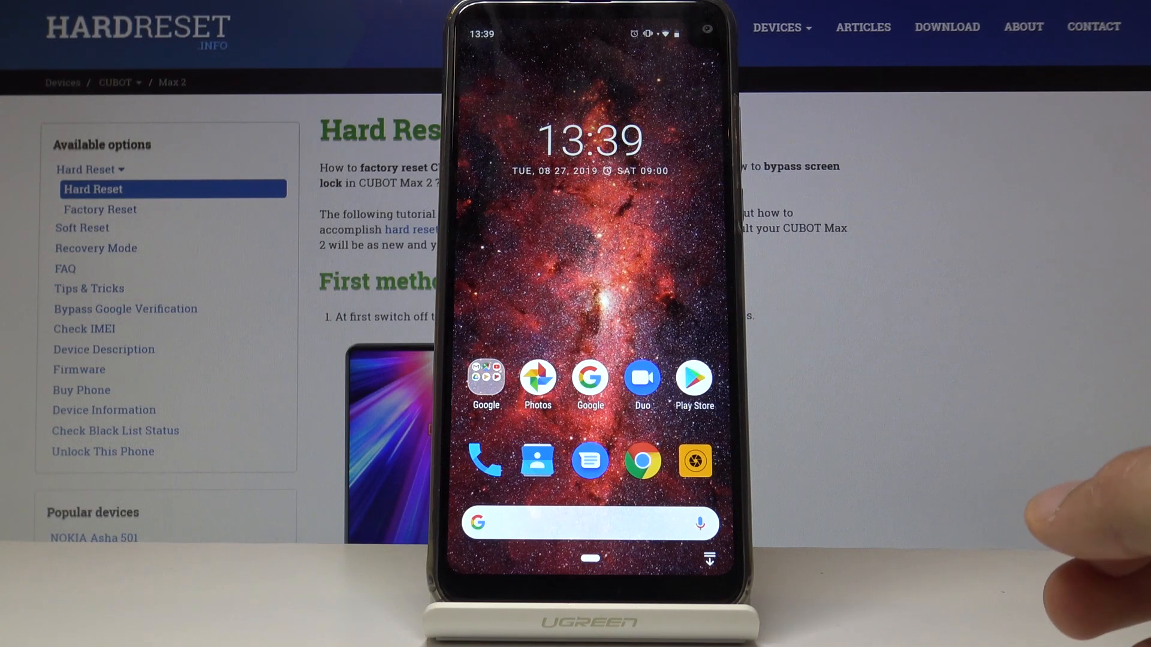
mouse_move(1065, 529)
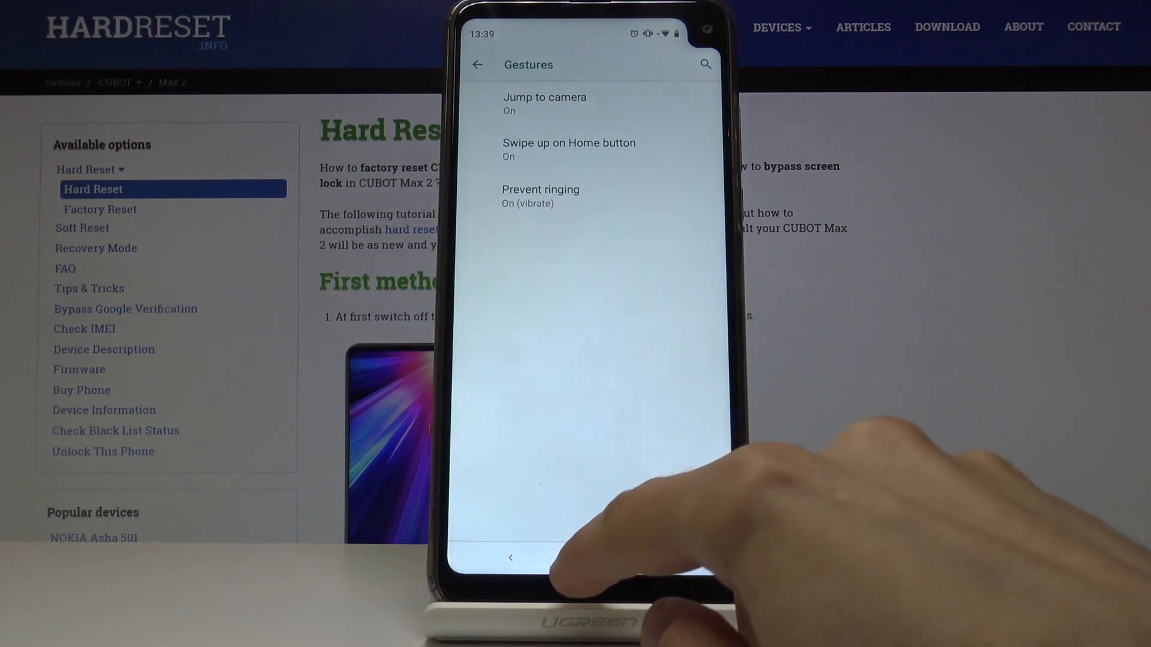
Step: Return home and reopen Settings on its main category list via quick settings
left_click(511, 557)
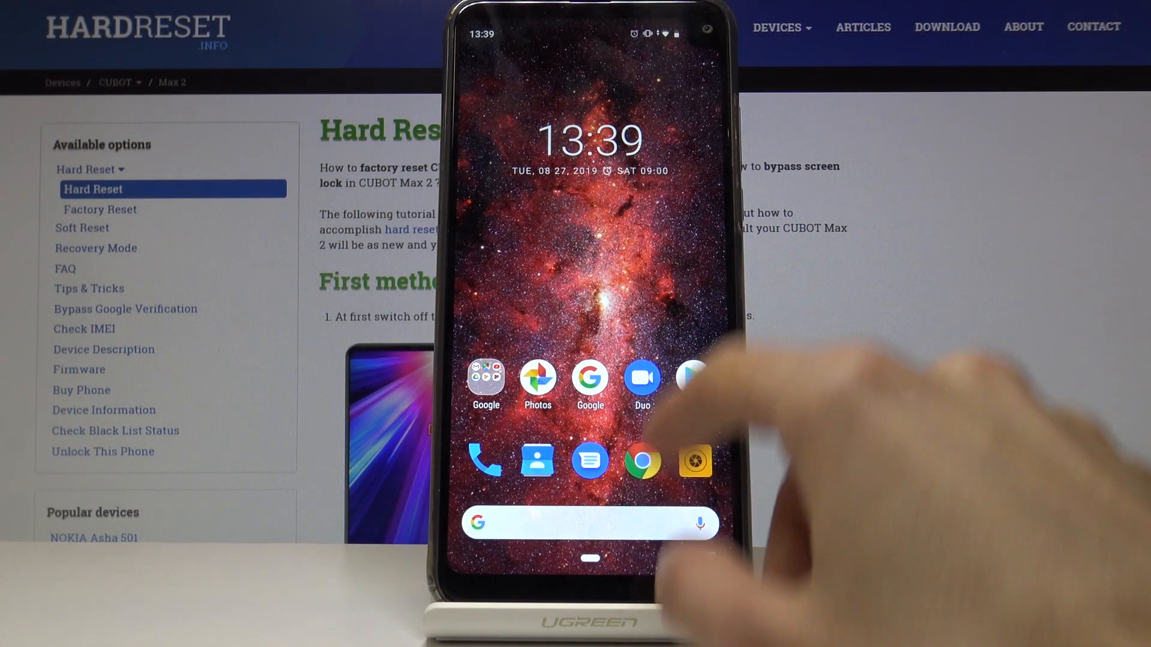
left_click_drag(590, 14, 590, 294)
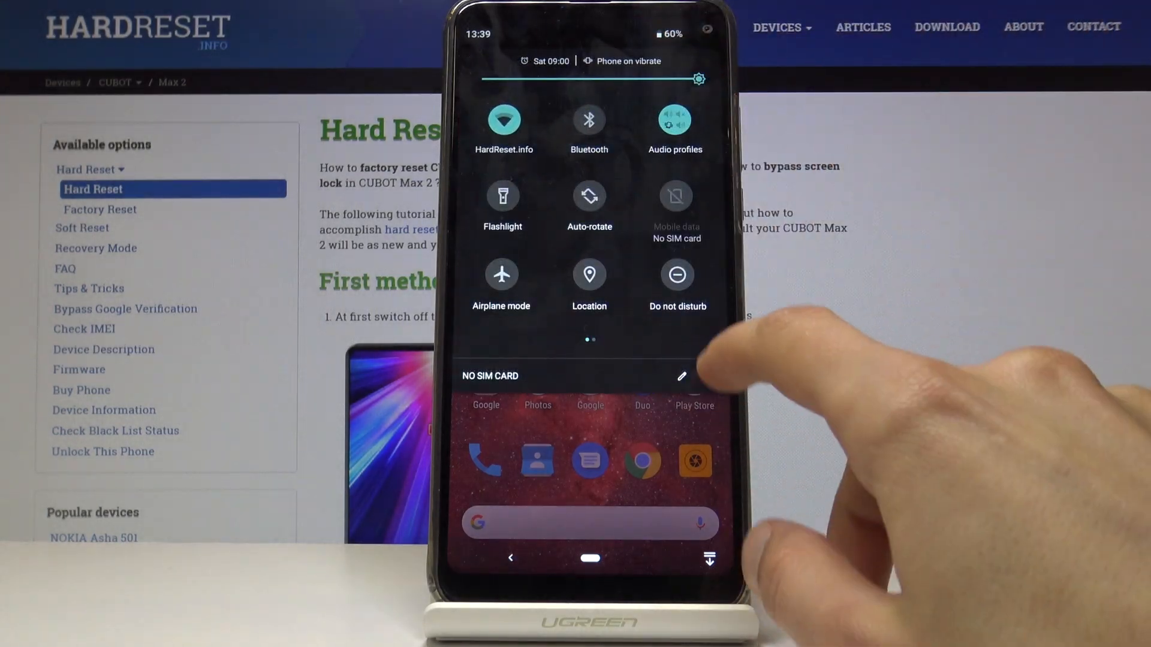
left_click(698, 79)
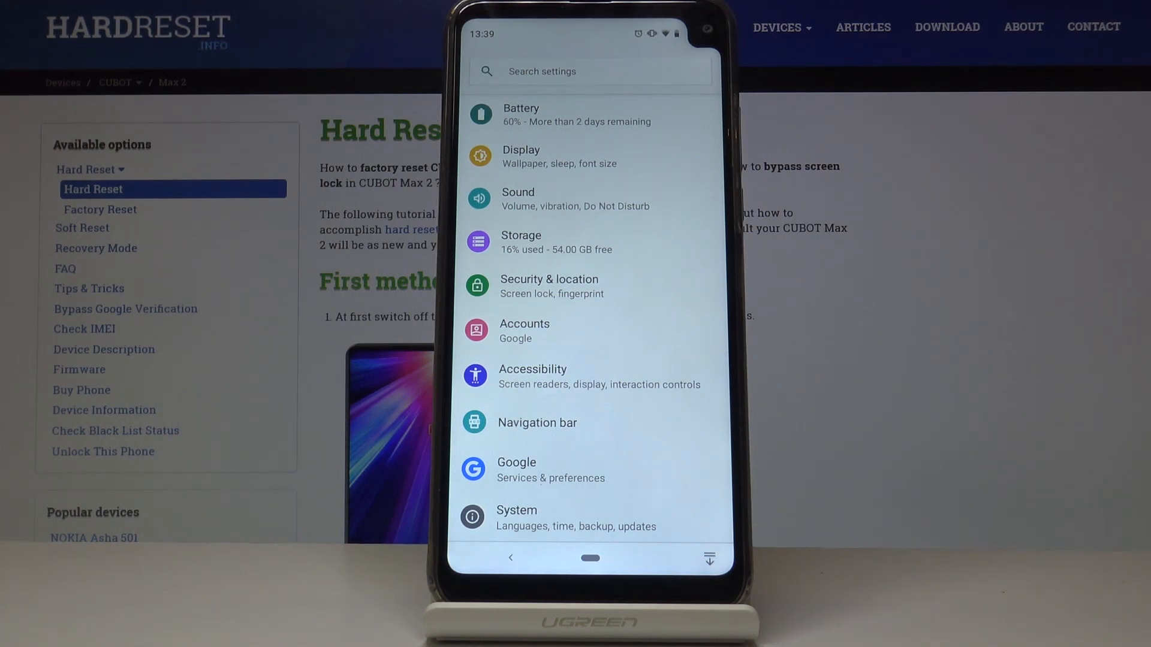
Step: Reach About phone under System > Advanced
left_click(515, 518)
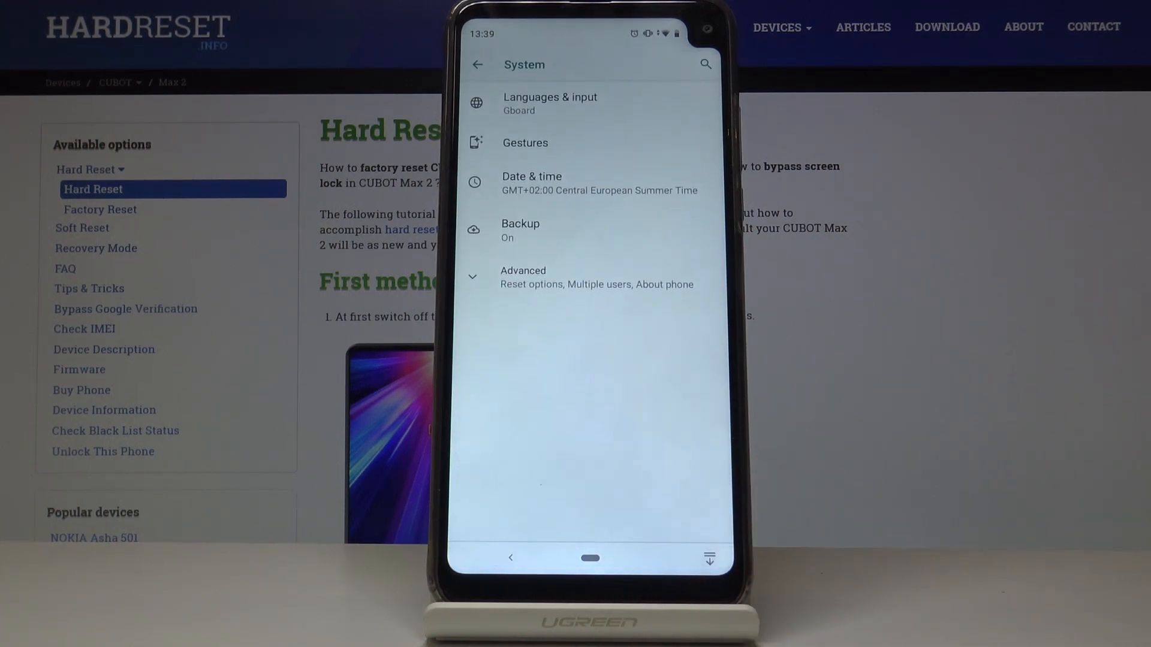
left_click(523, 277)
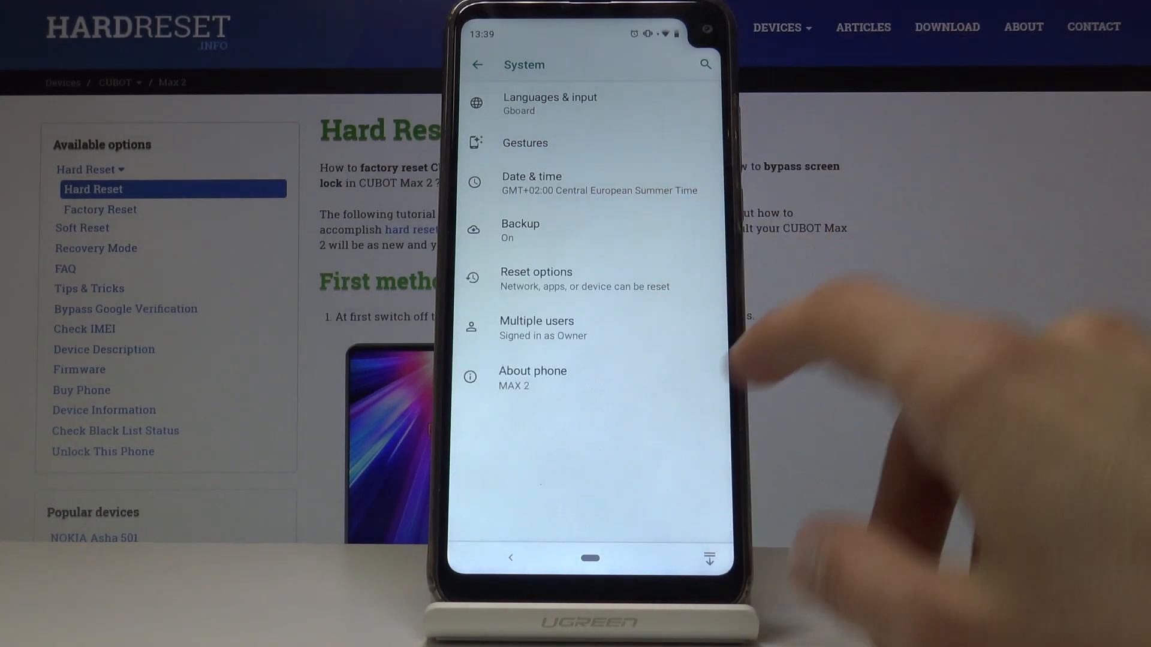
left_click(532, 376)
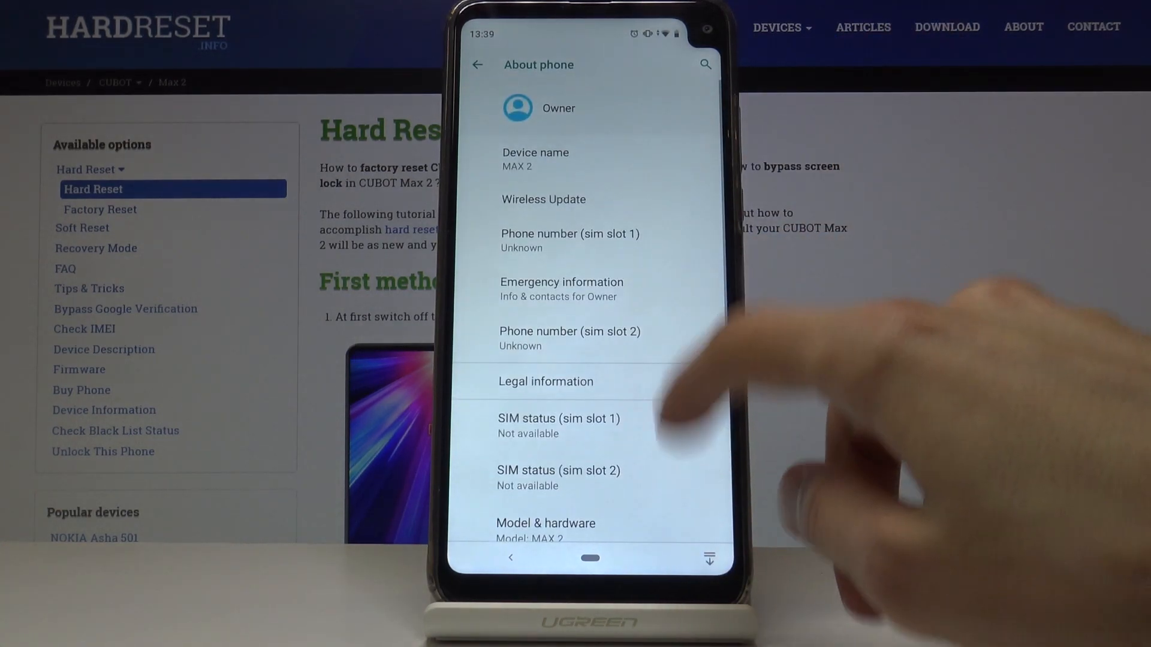
Step: Tap Build number until 'You are now a developer!' appears, then go back
scroll("down", 3)
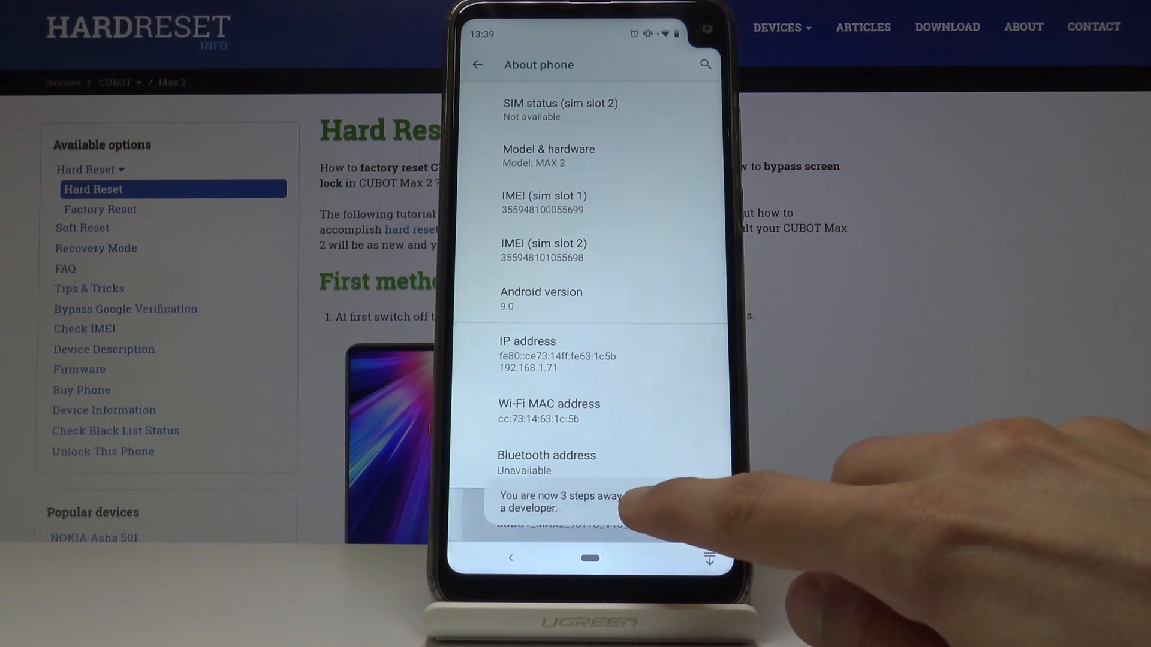
left_click(580, 514)
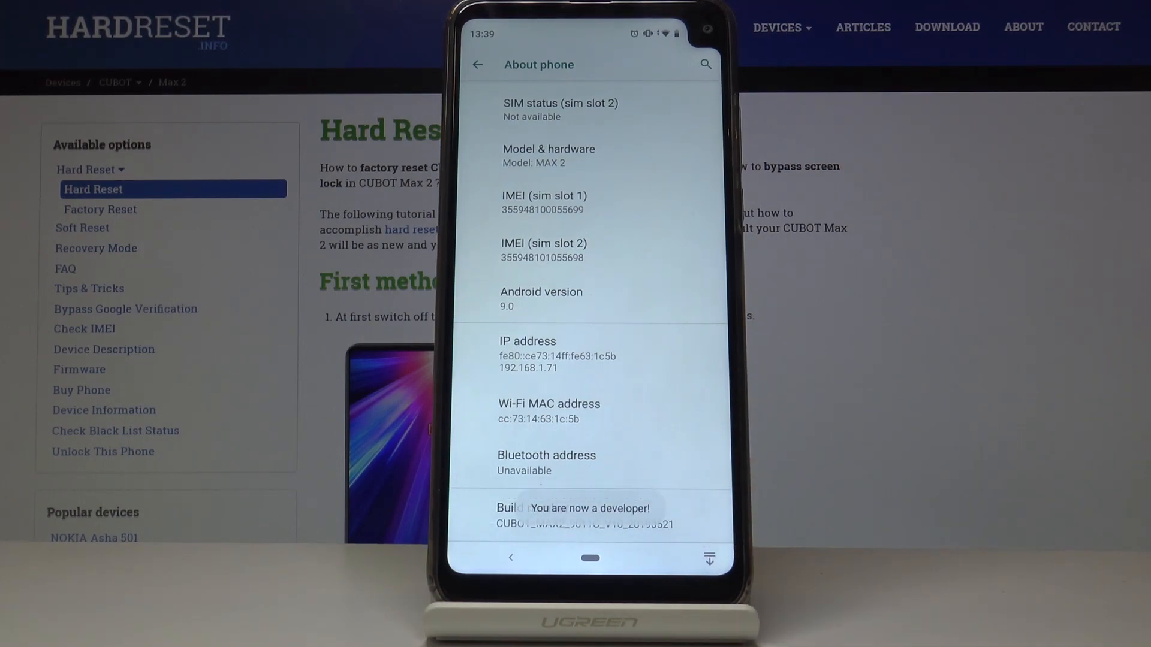
left_click(476, 64)
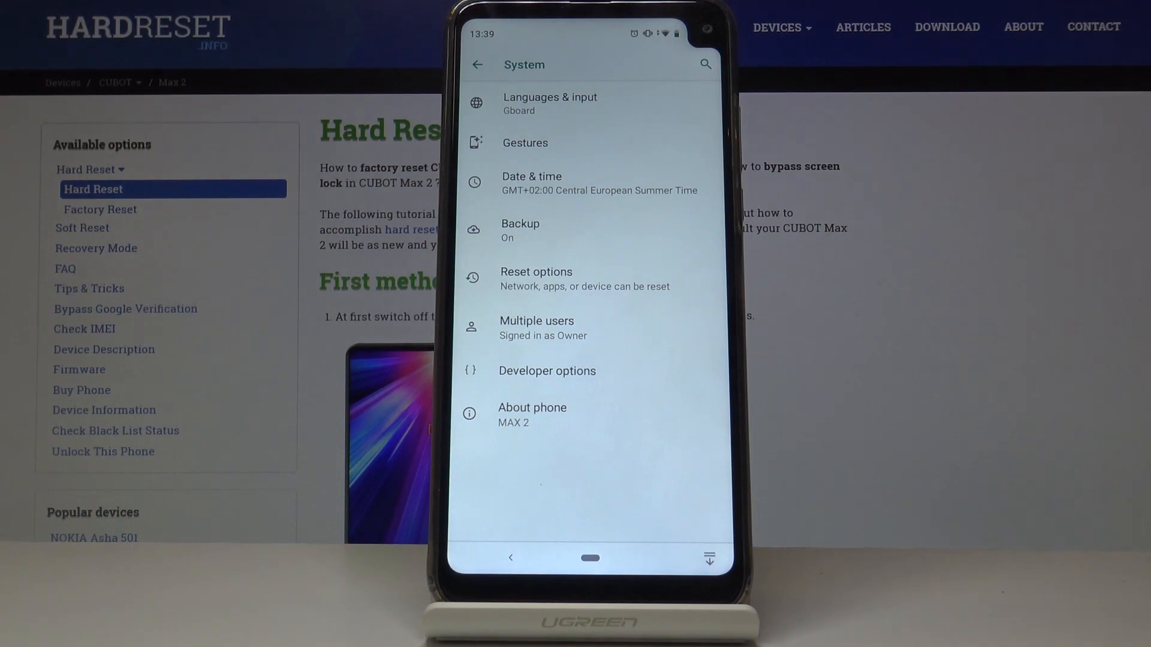
Step: In Developer options, scroll to Drawing and show the Window animation scale choices at 1x
left_click(546, 370)
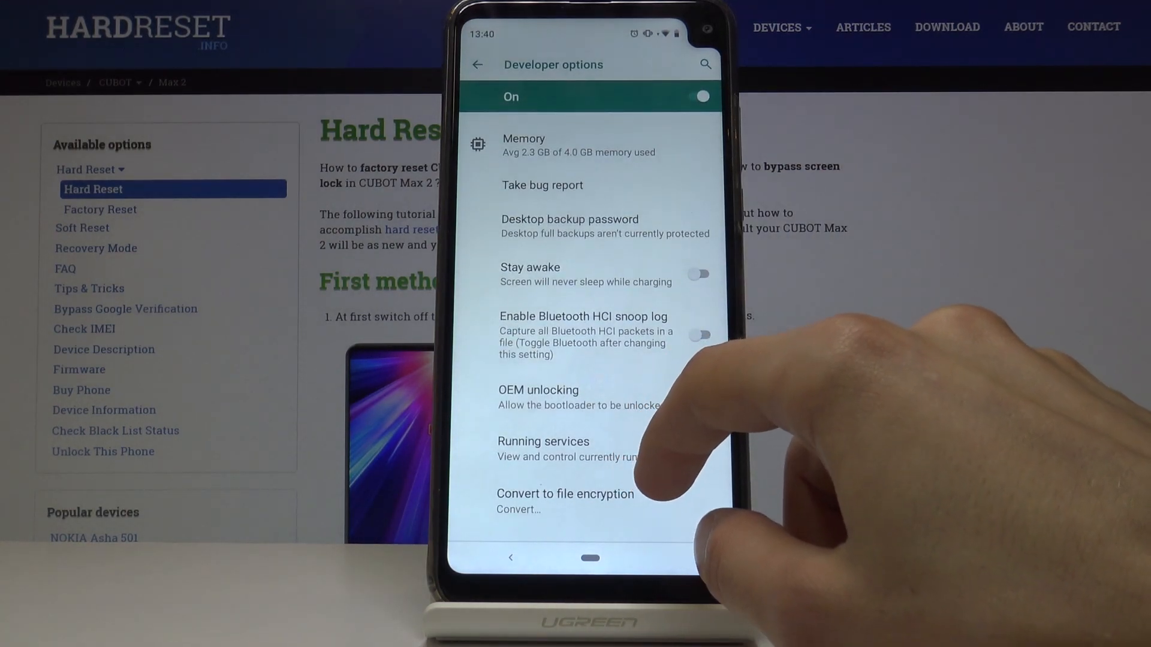
scroll("down", 3)
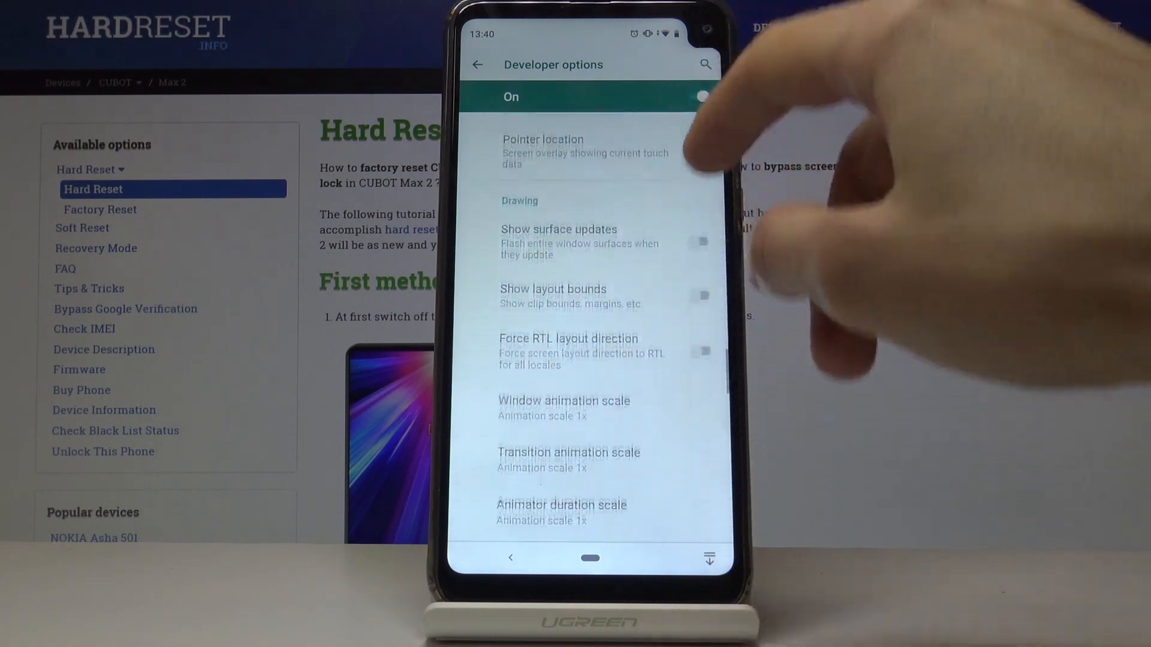
scroll("down", 3)
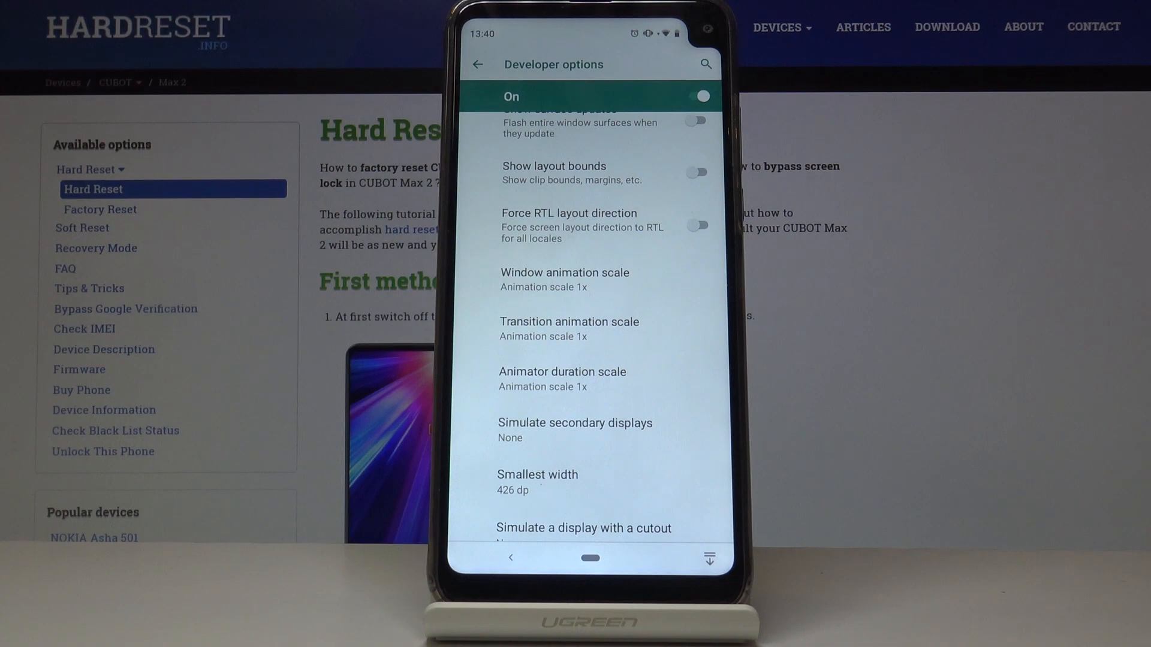
left_click(564, 279)
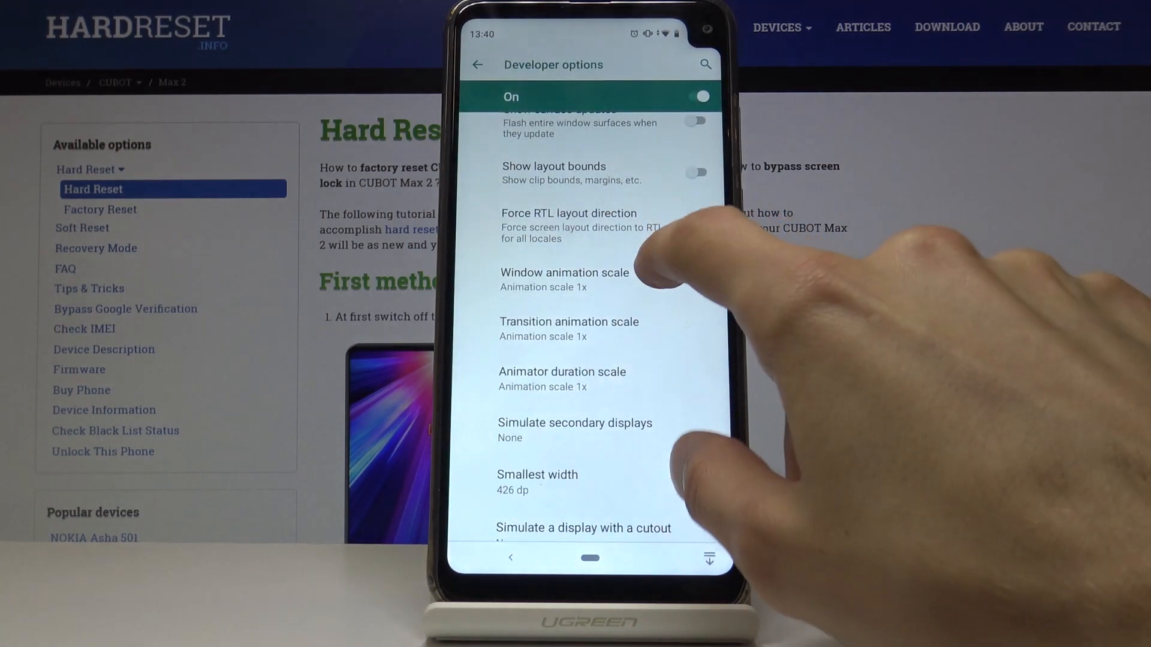
left_click(564, 272)
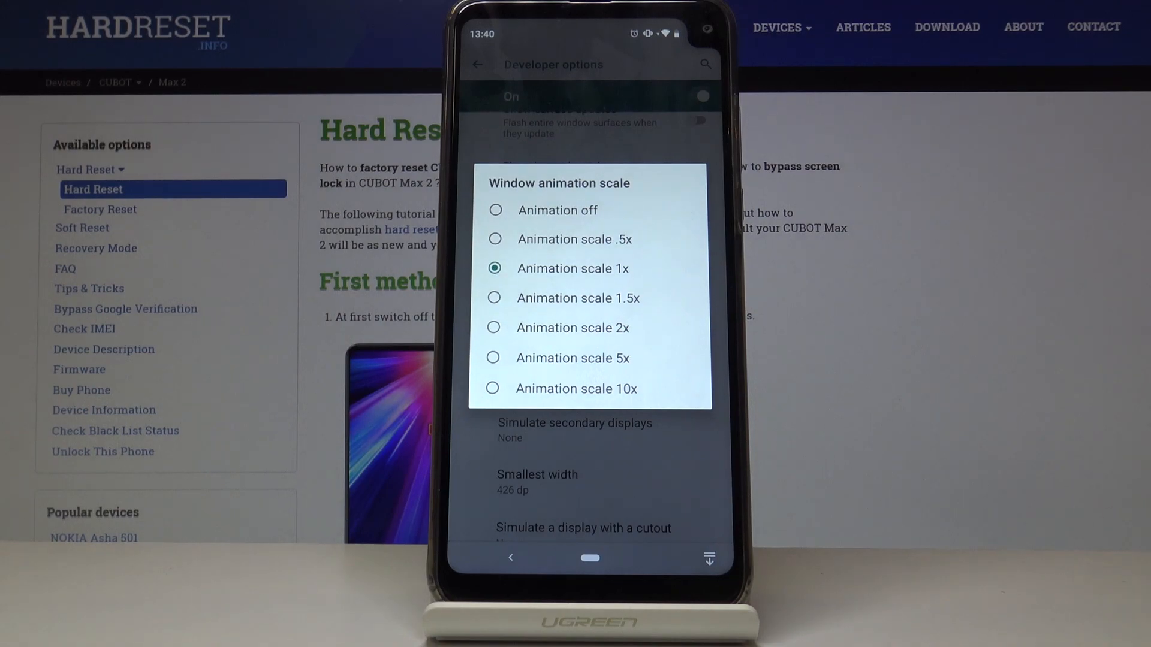